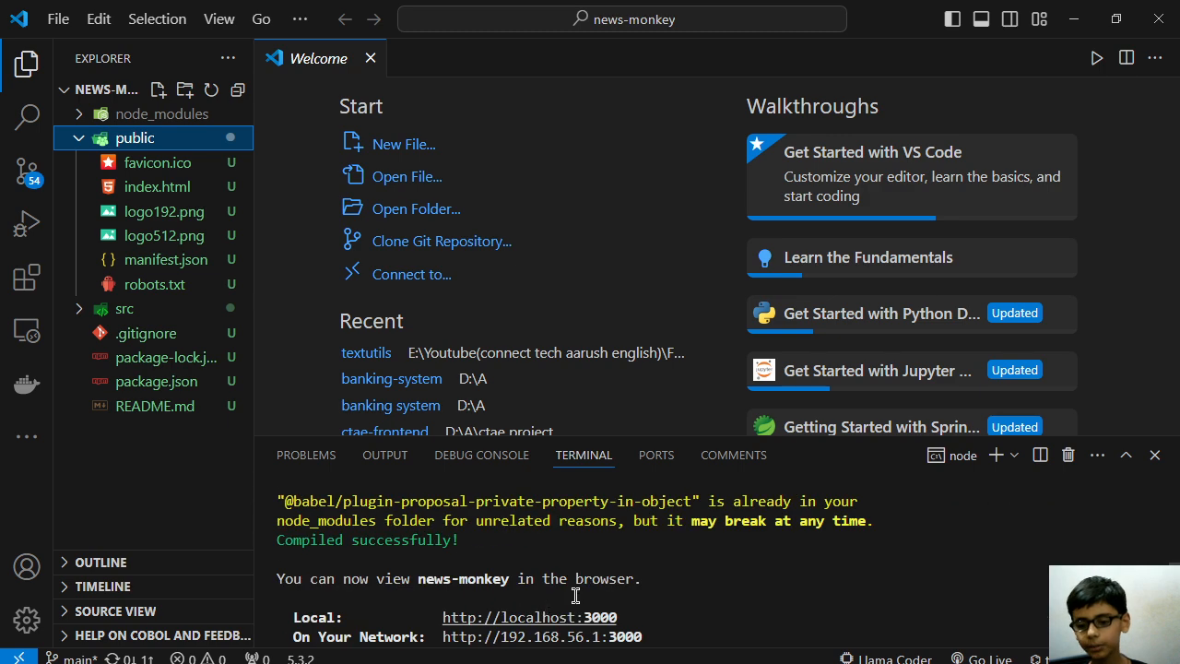
- Close the terminal panel showing the compiled news-monkey dev server
scroll(down, 3)
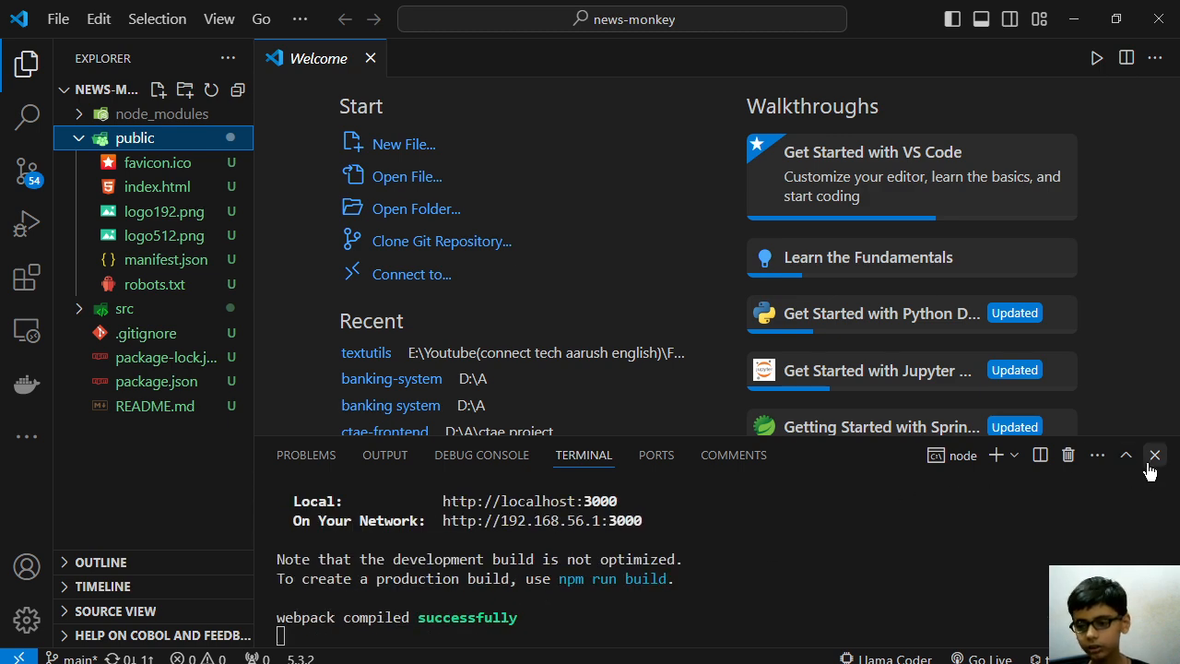
mouse_move(1068, 454)
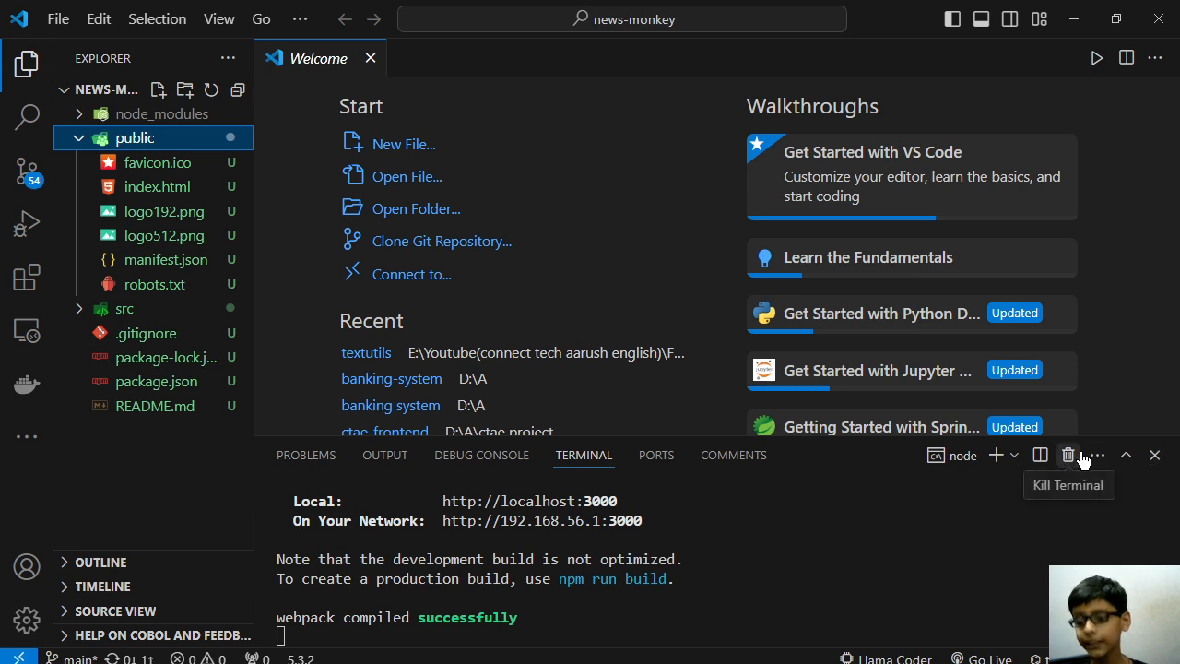
mouse_move(1074, 461)
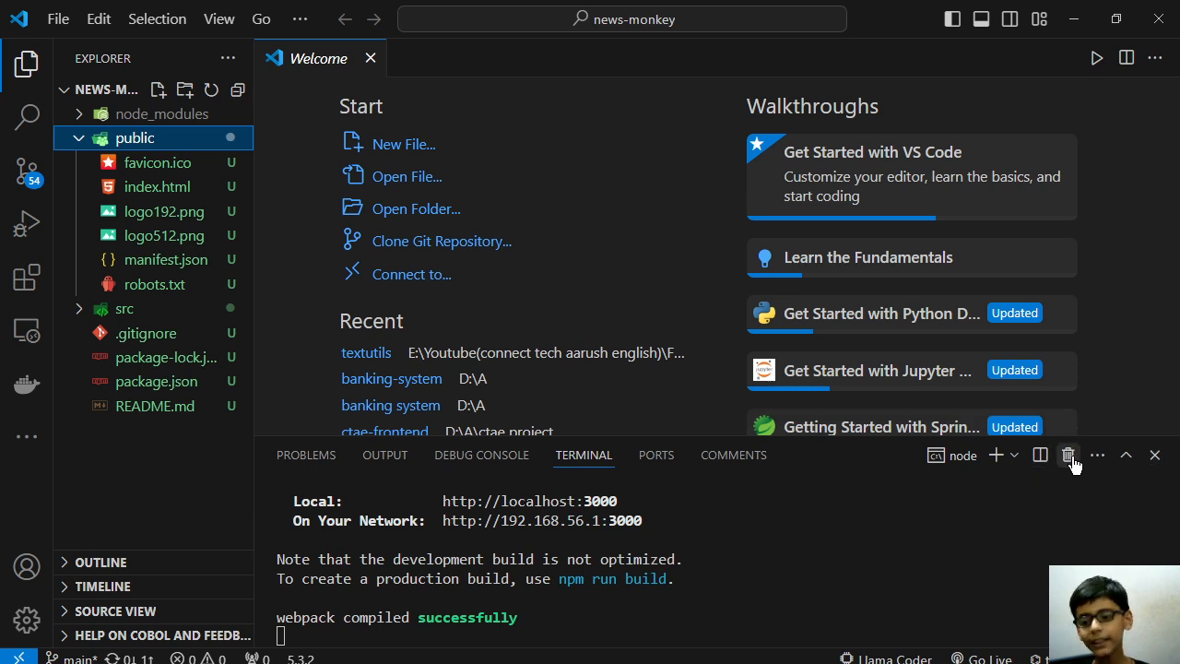
click(1154, 454)
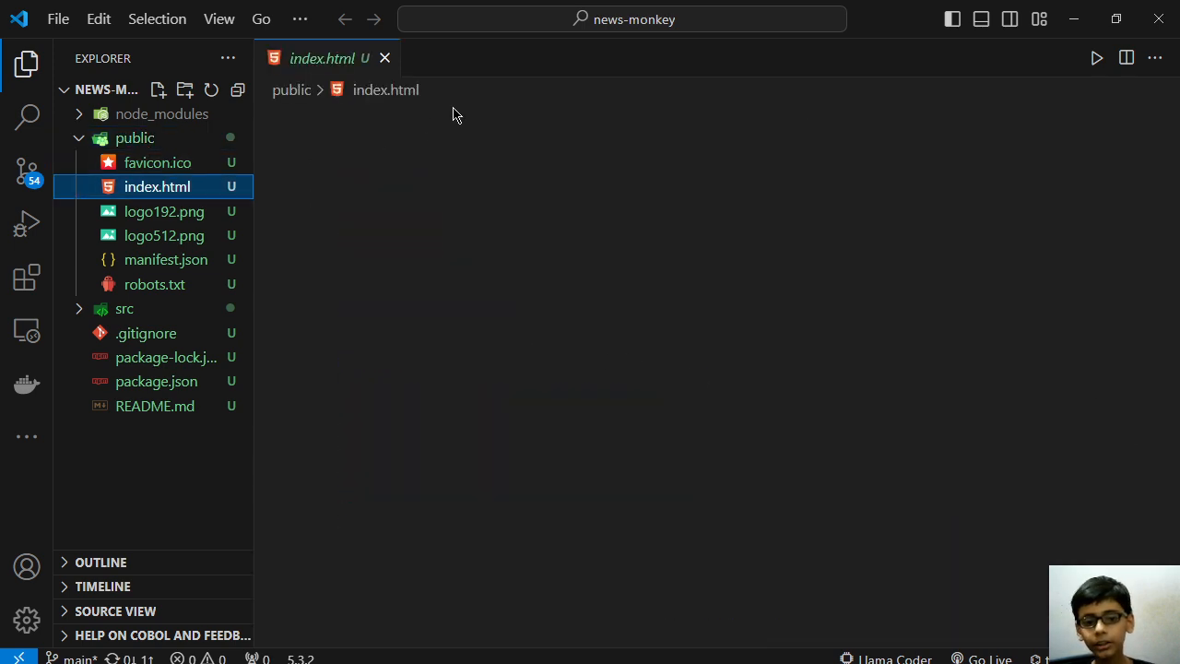
- Open public/index.html and delete its empty stylesheet link element
click(157, 186)
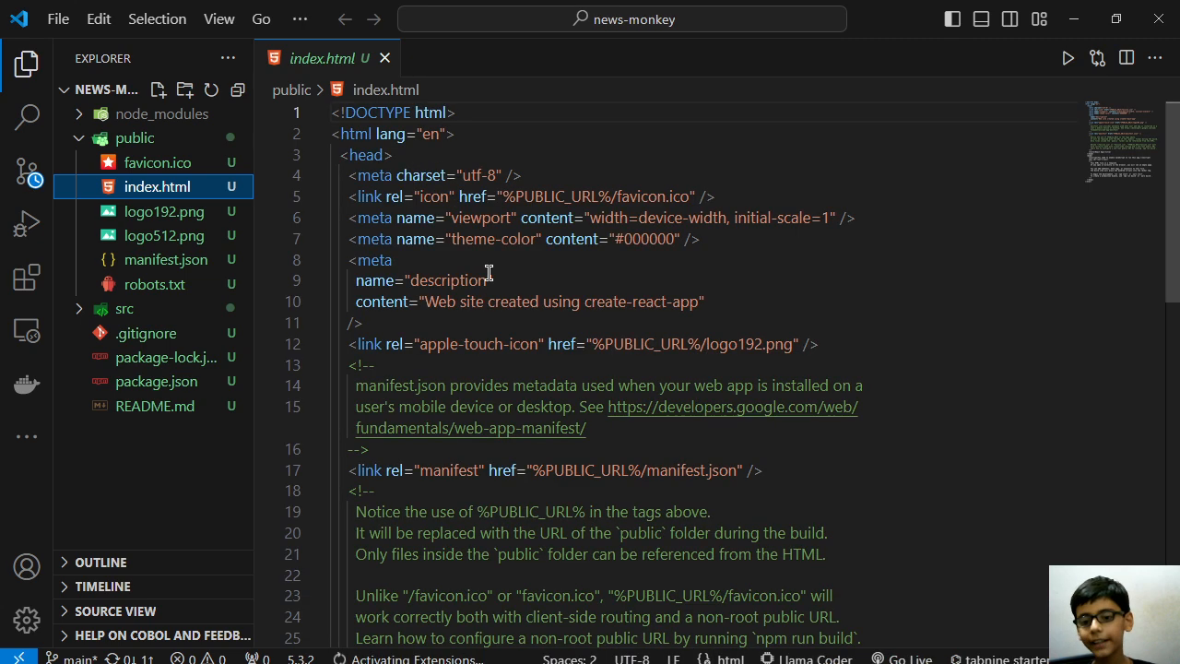
scroll(down, 3)
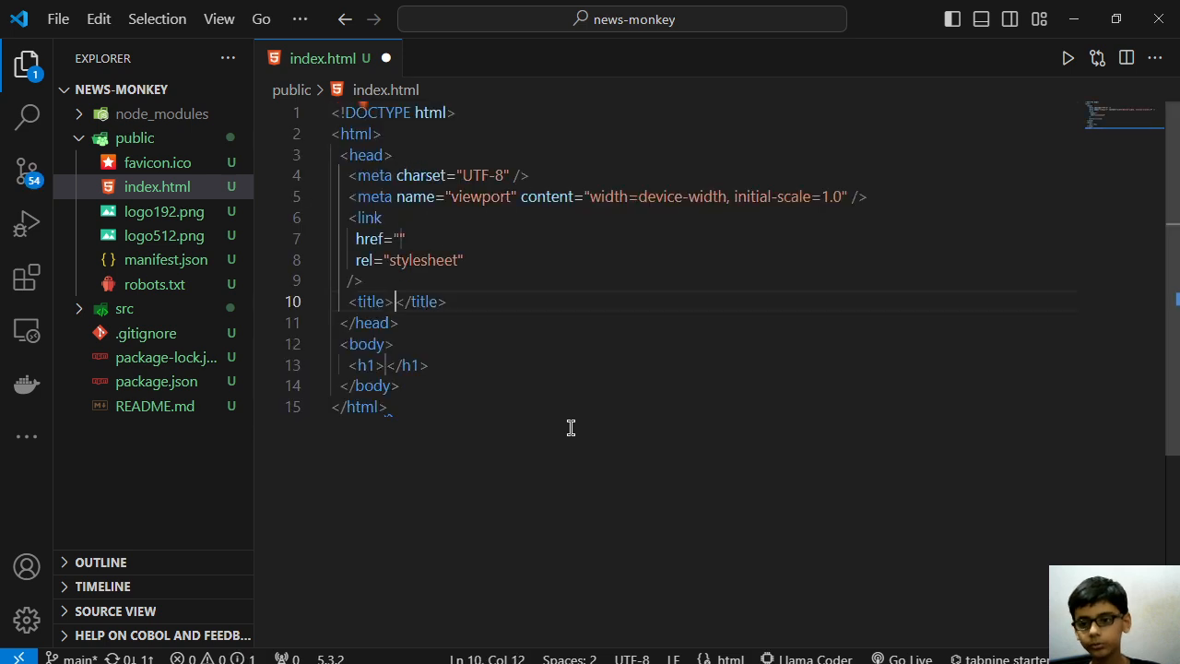
click(394, 302)
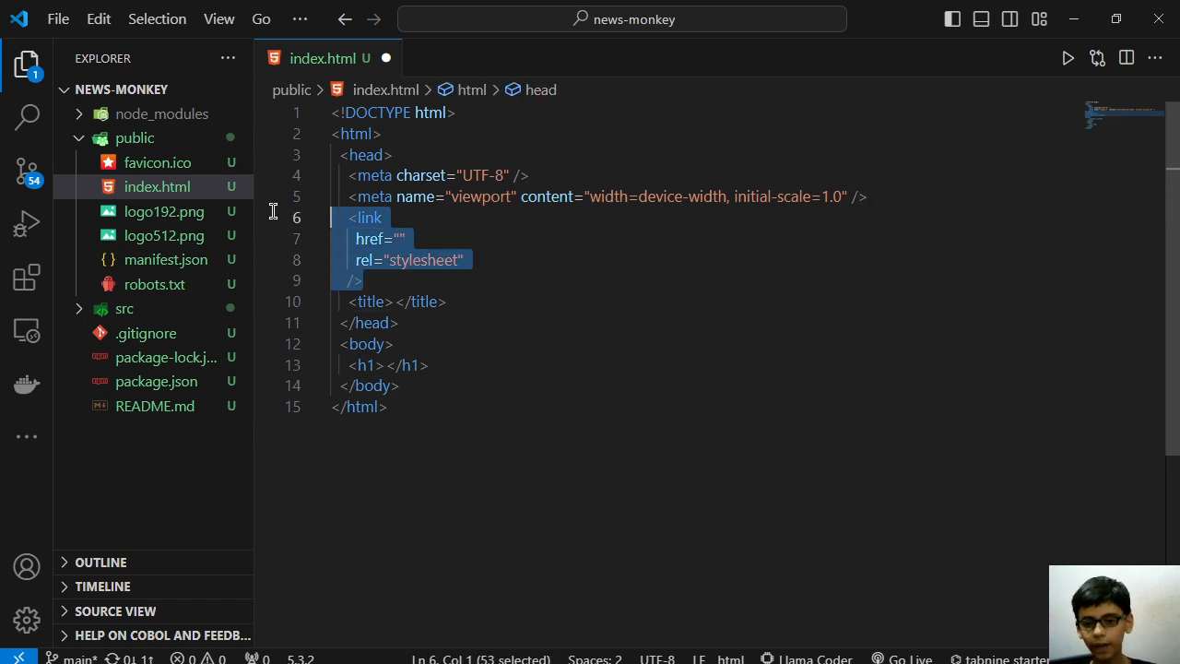
key(Delete)
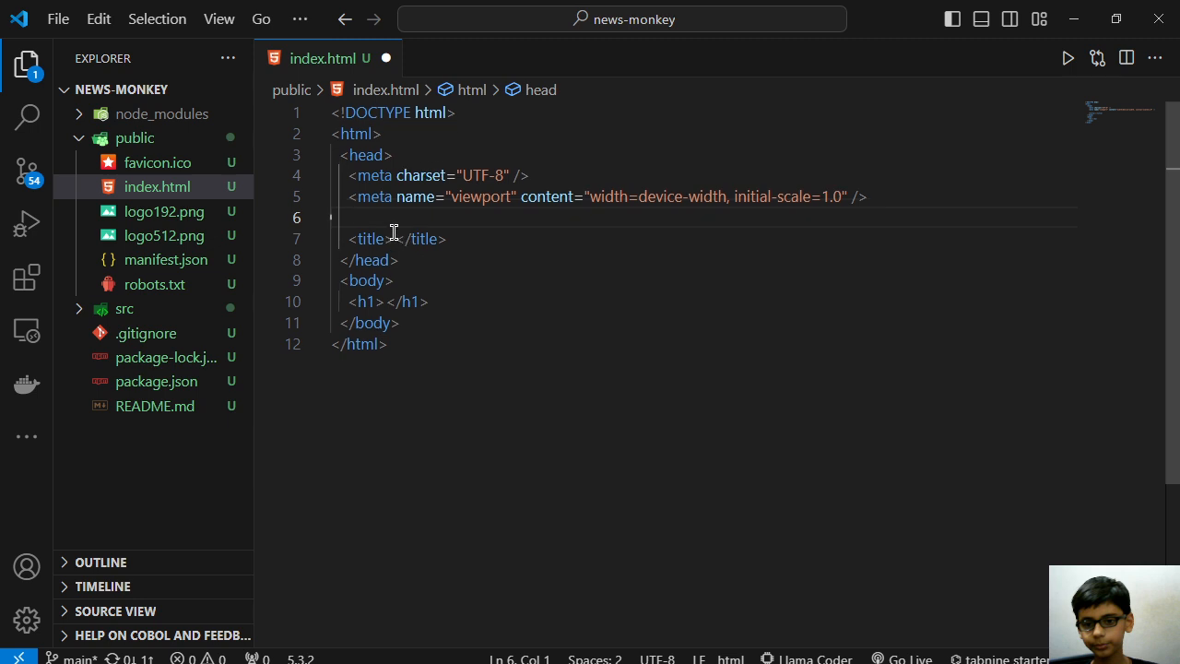
- Set the page title to NewsMonkey and remove the heading
click(391, 239)
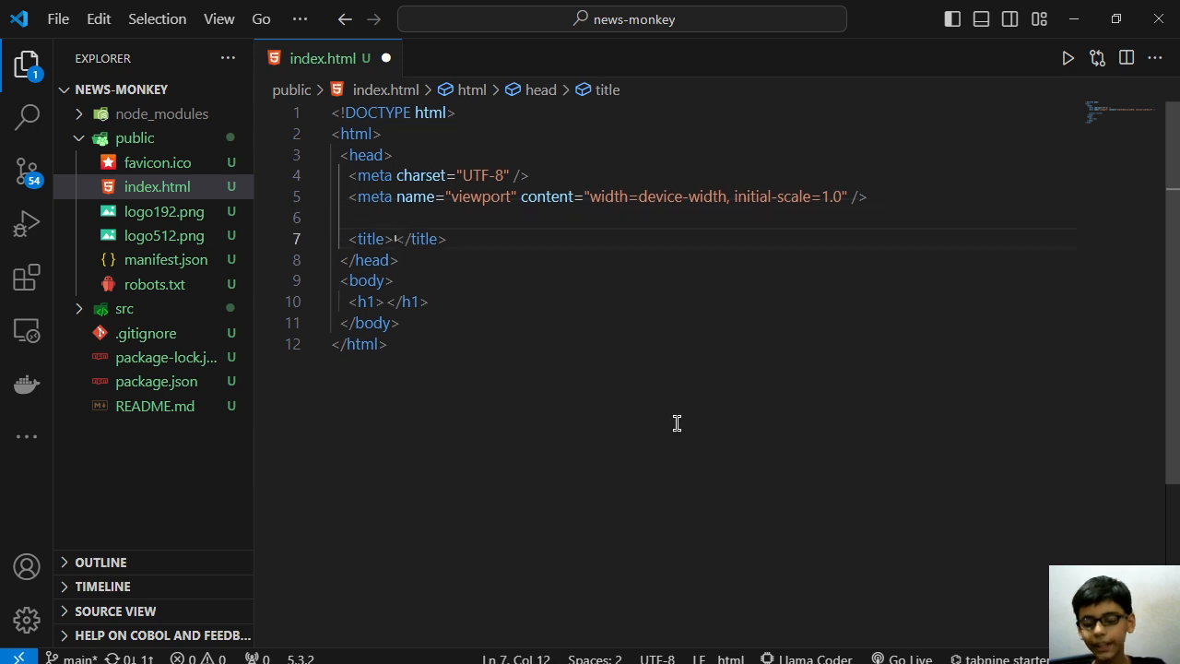
text(Newws)
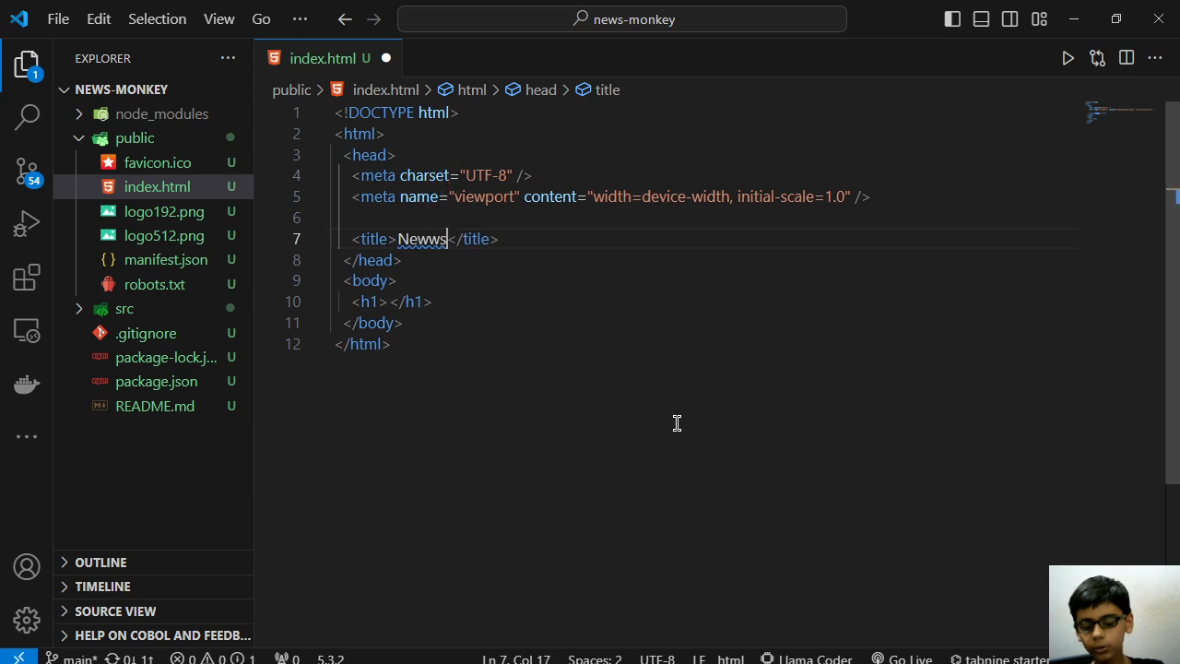
text(M)
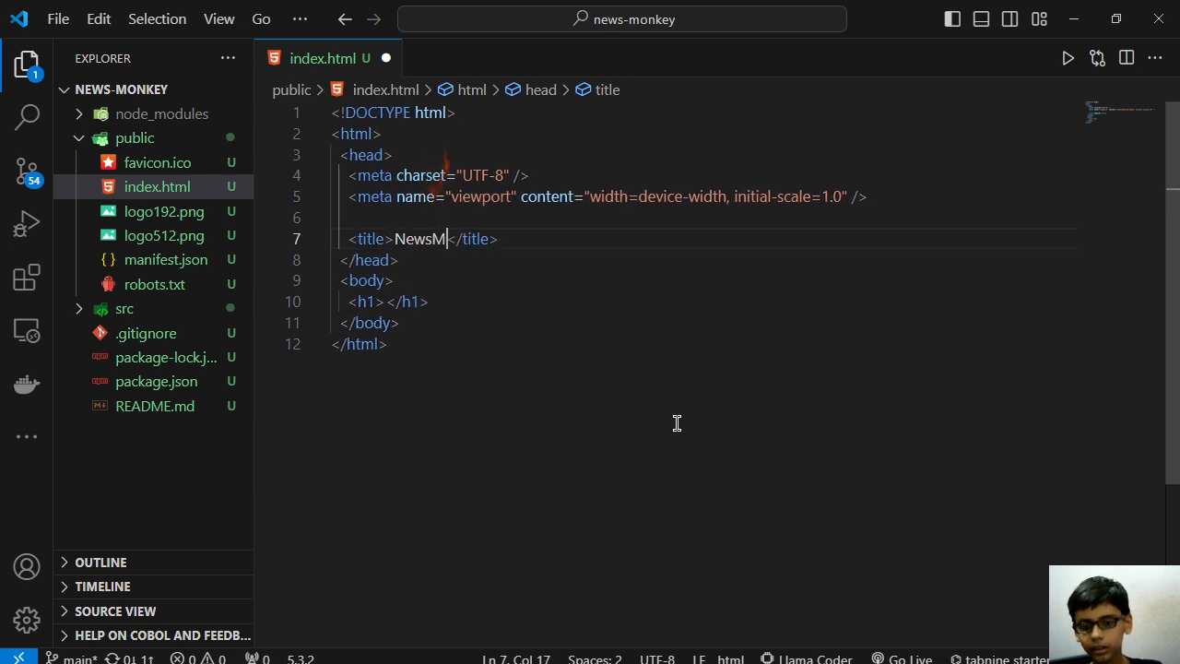
text(onkey)
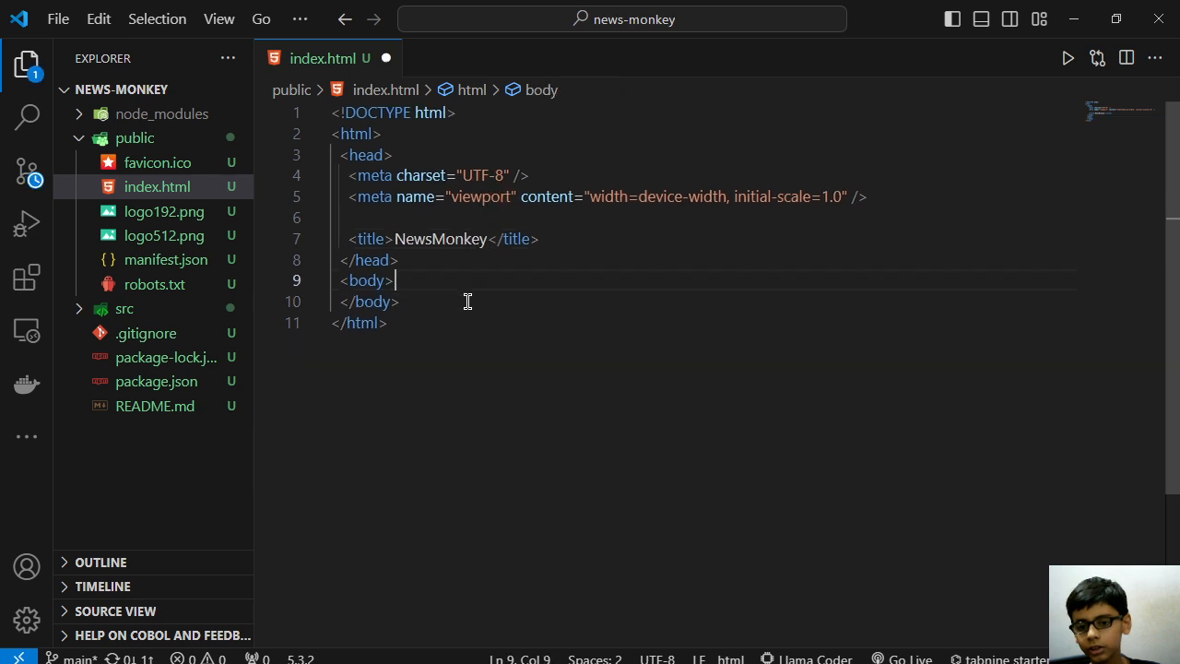
text(div)
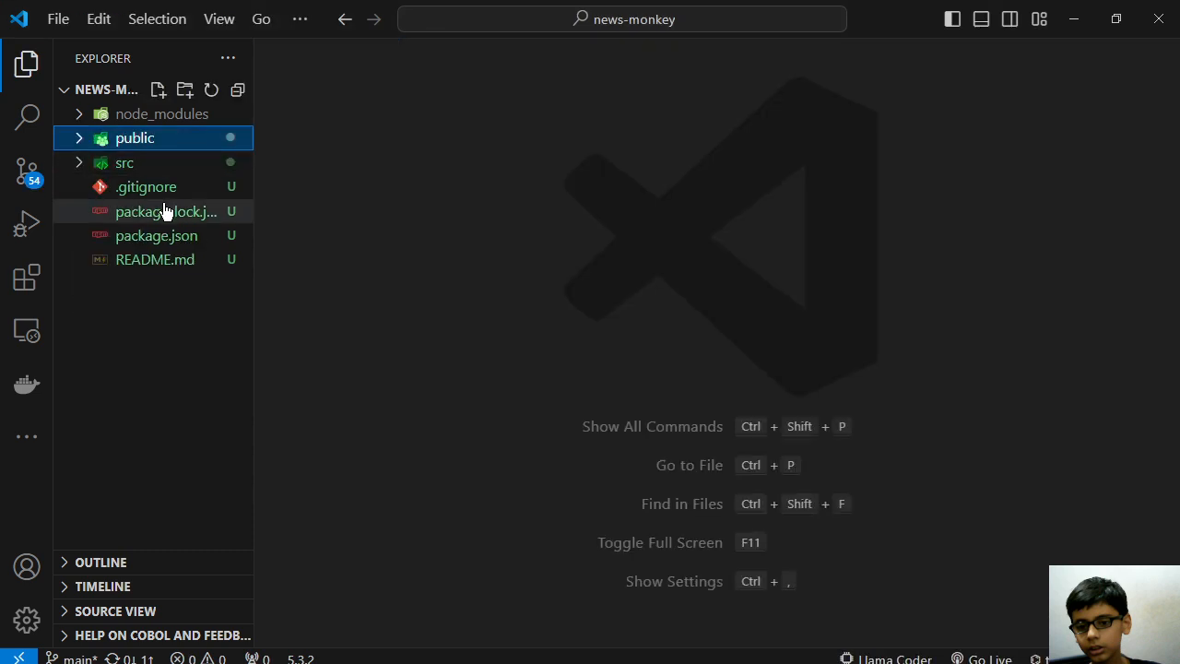
- Replace src/App.js contents with a rafce arrow-function App component exported by default
click(123, 164)
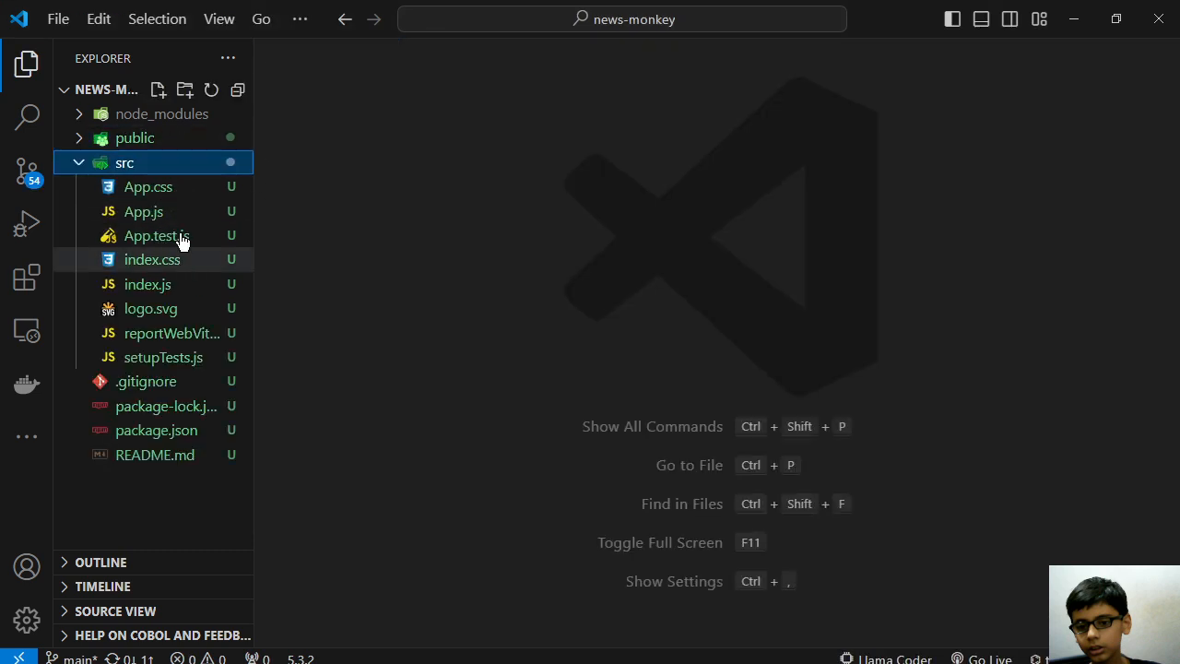
click(143, 211)
text(rafc)
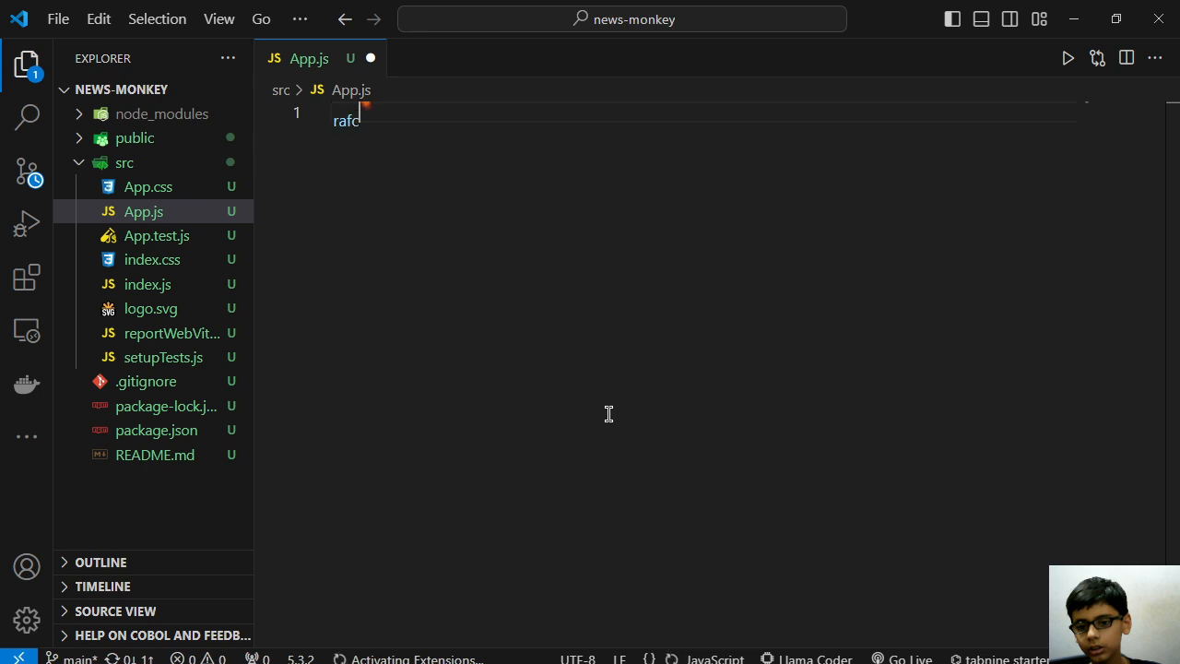
text(e)
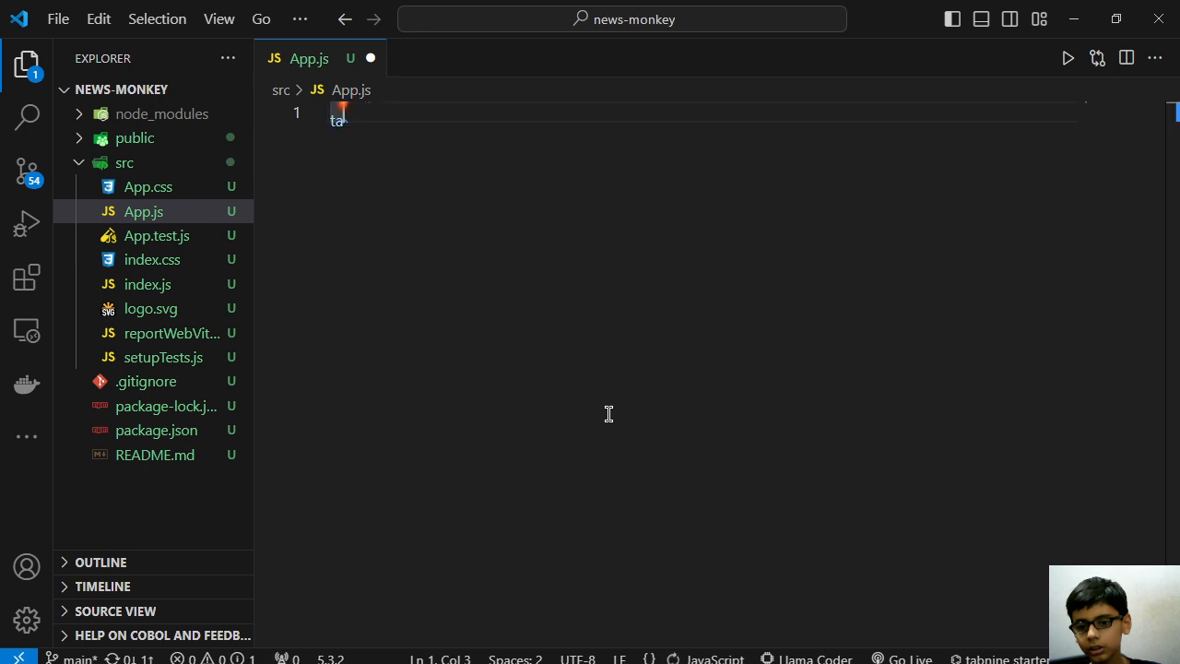
text(rafce)
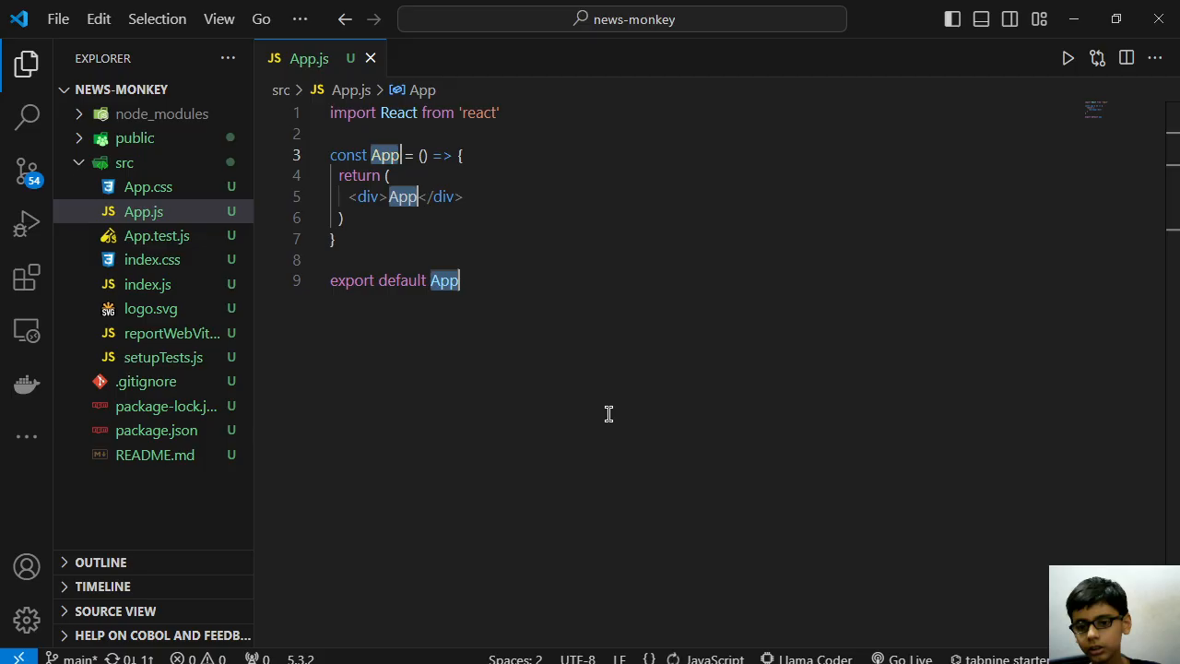
mouse_move(146, 270)
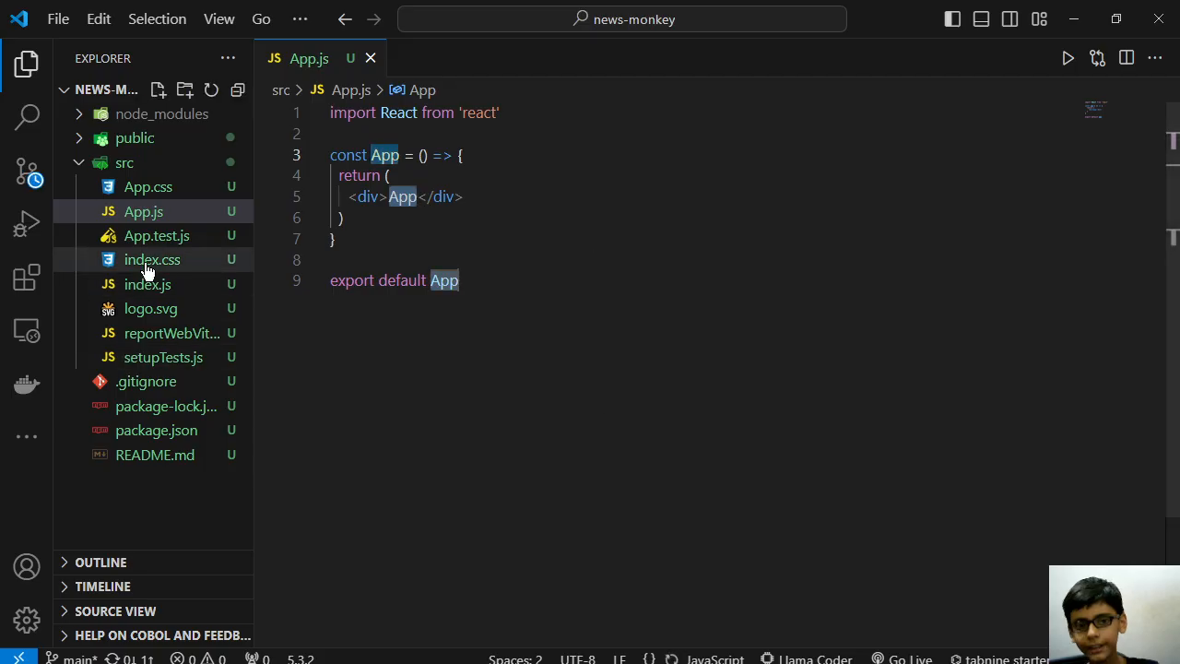
- Delete all default styles from index.css and App.css
click(152, 259)
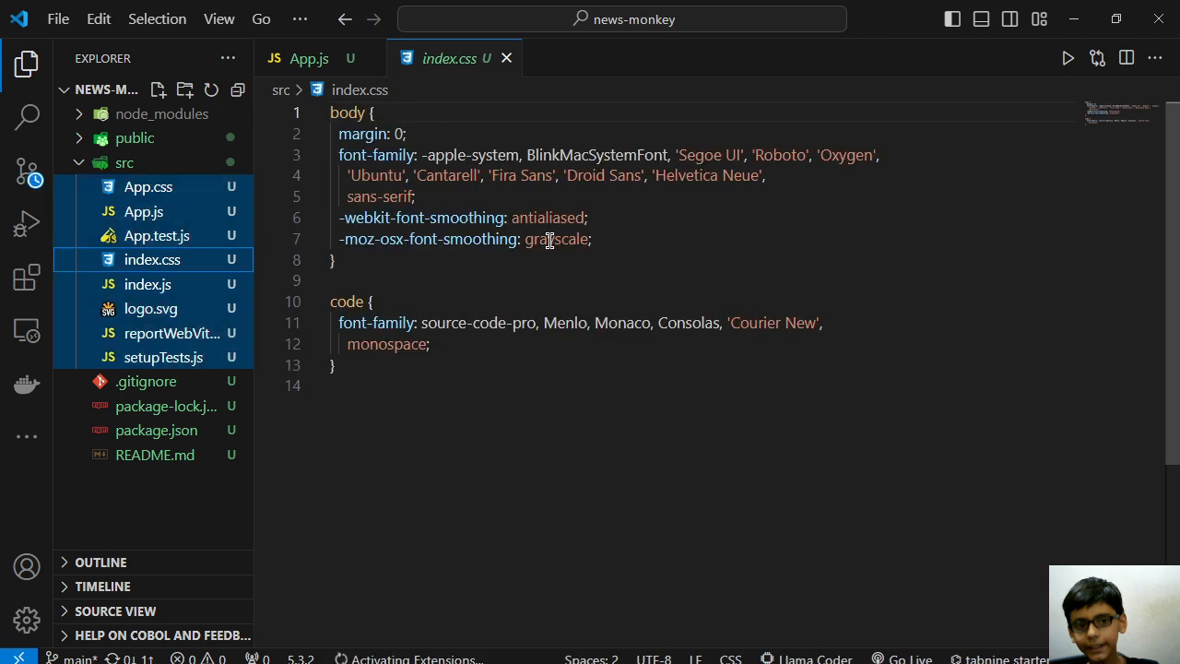
key(ctrl+a)
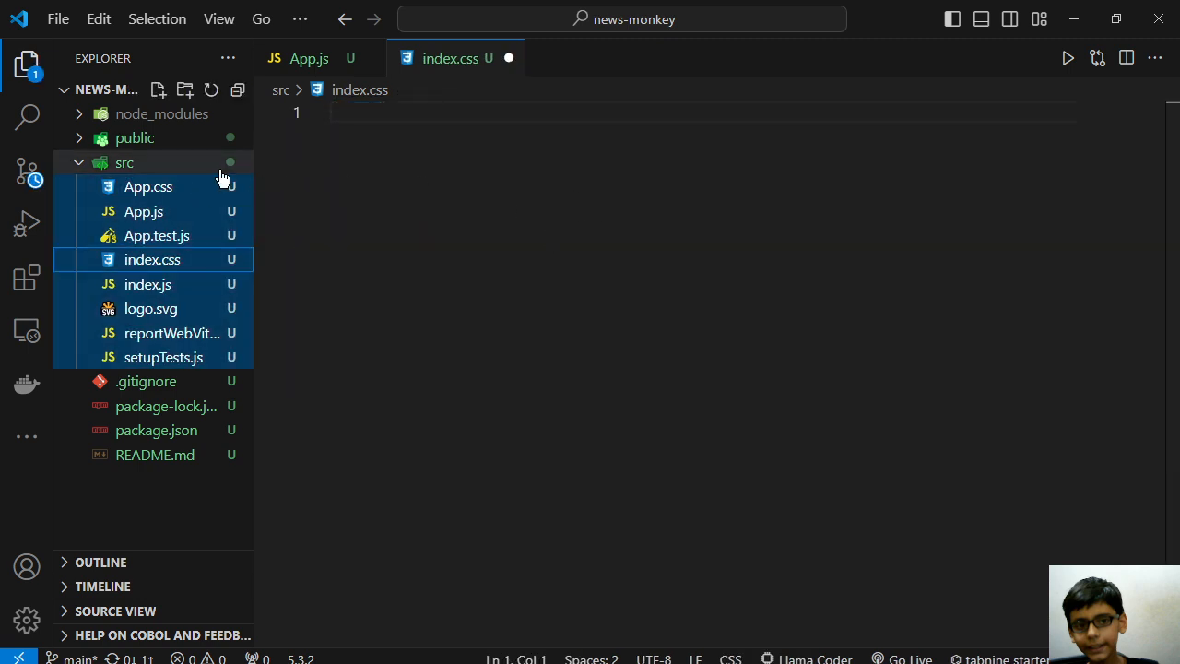
click(147, 186)
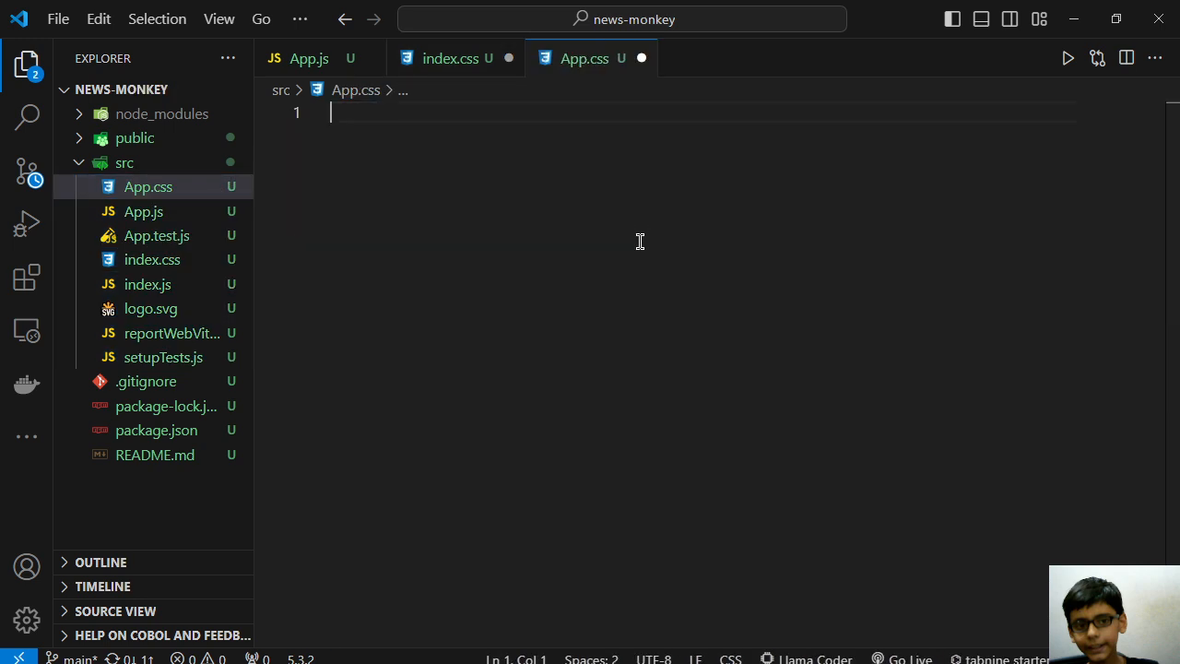
click(451, 58)
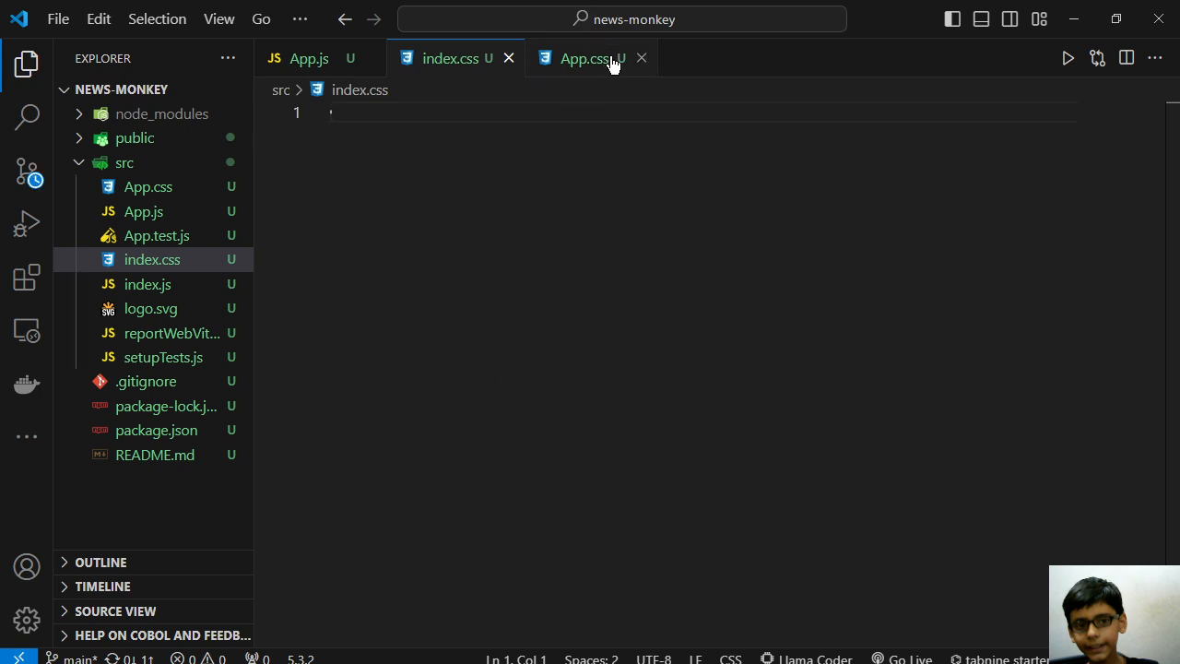
click(309, 58)
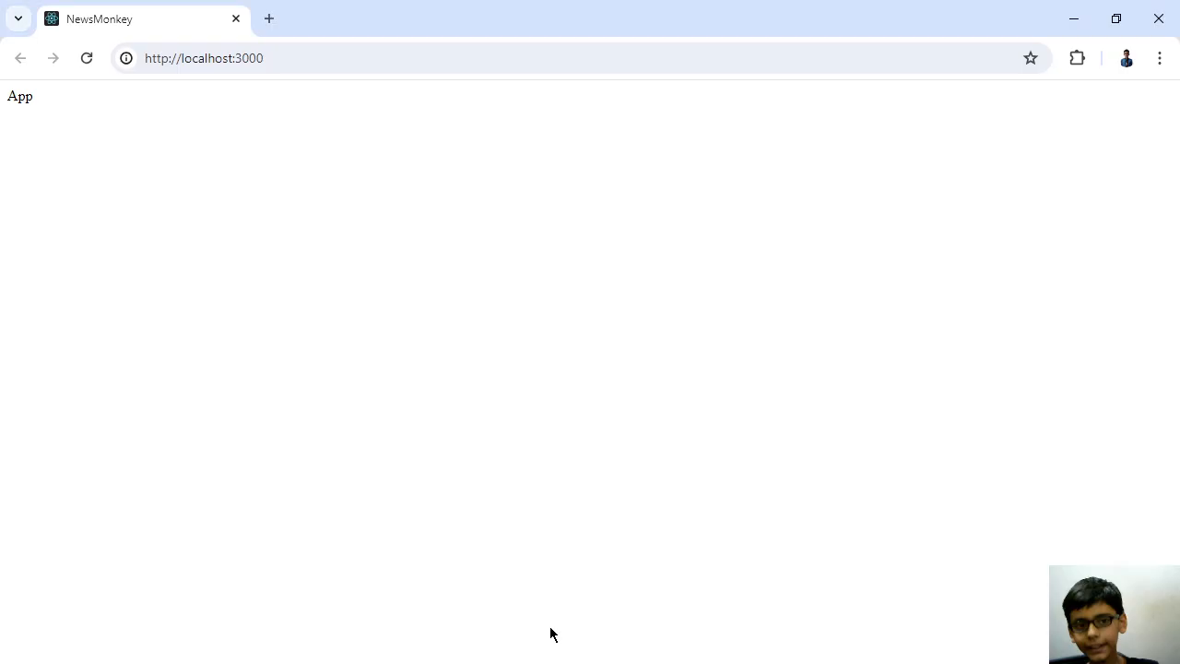
- Search for Tailwind and open the Tailwind CSS installation docs
text(tailwind colors)
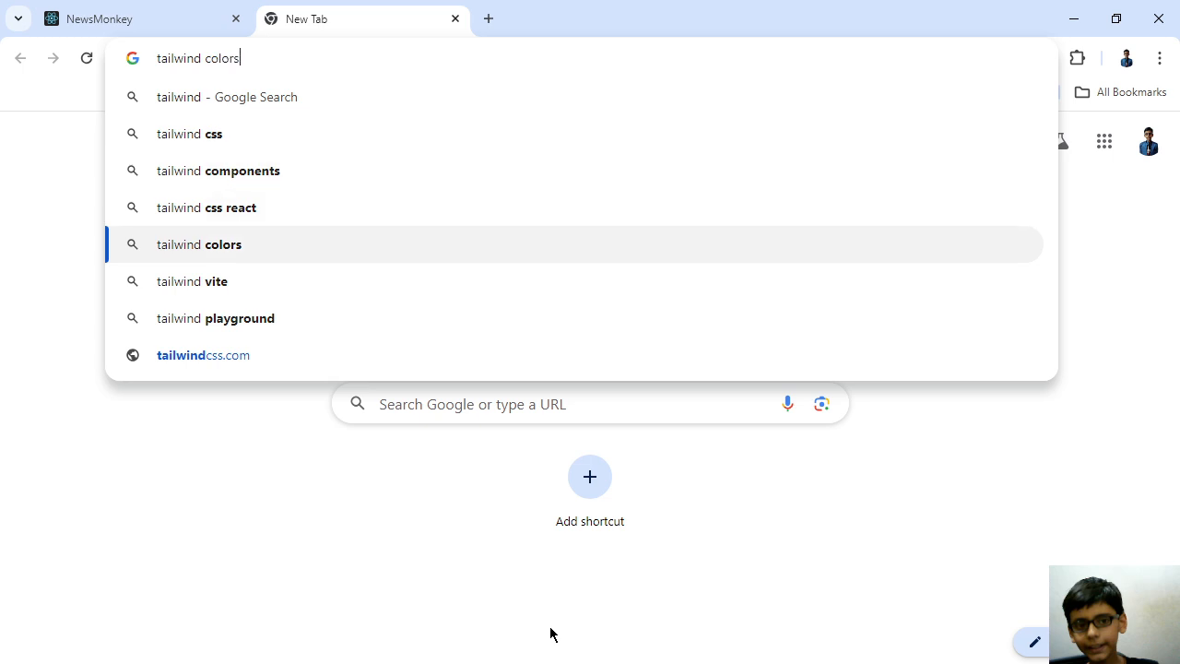
click(203, 355)
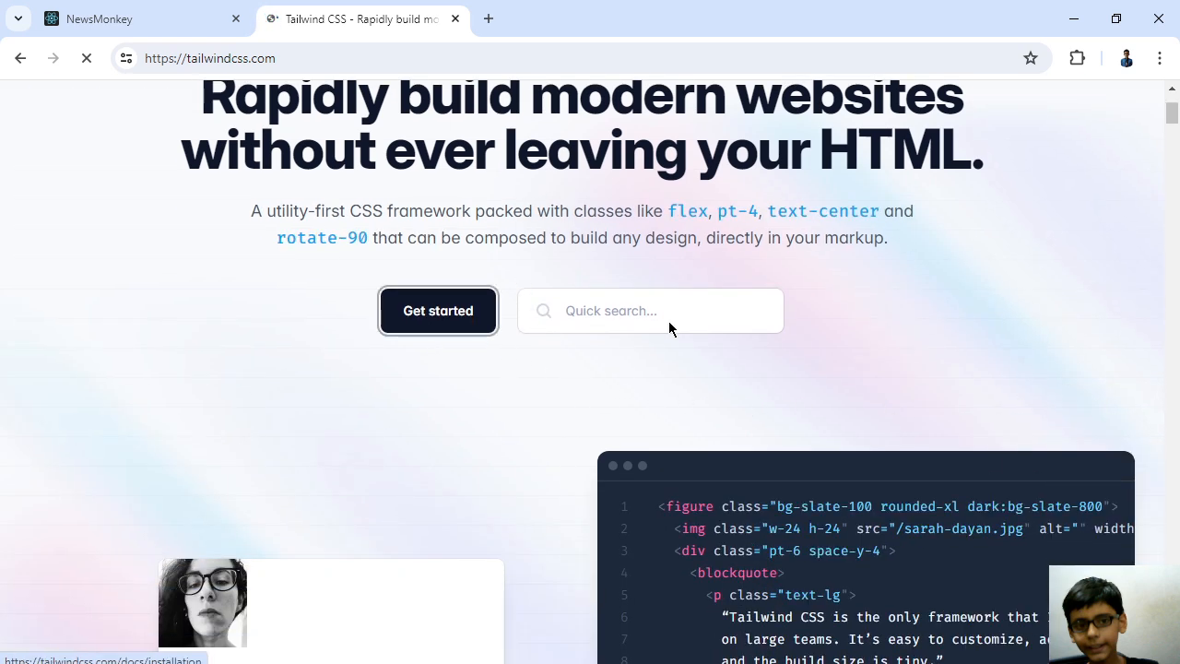
click(438, 310)
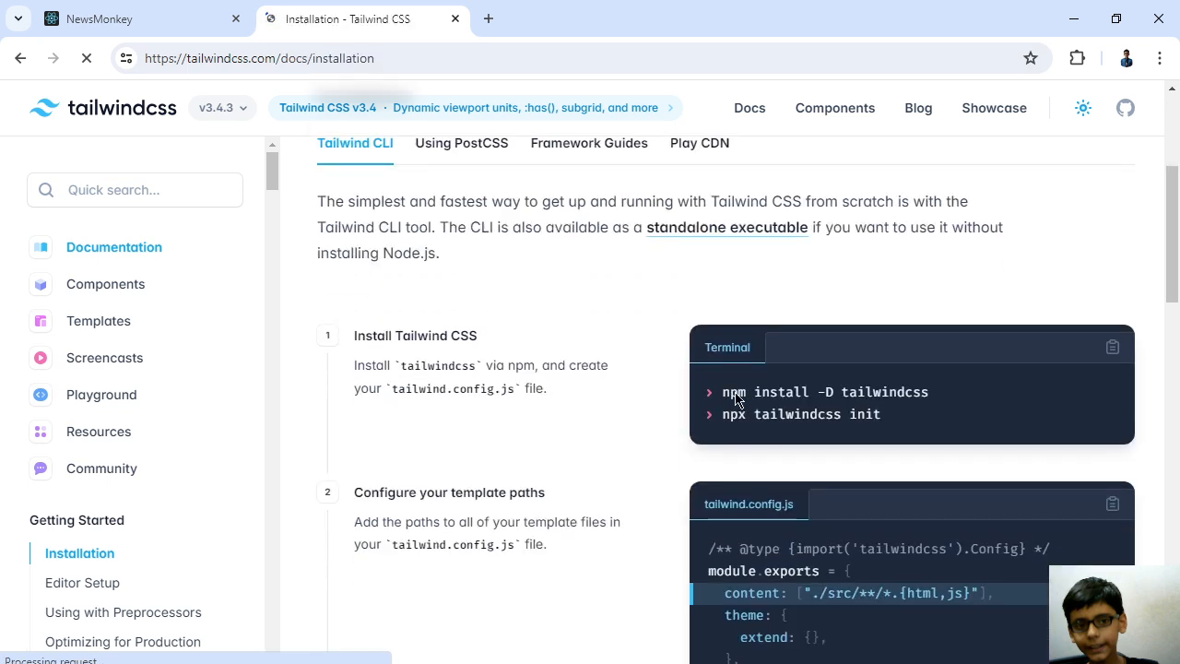
mouse_move(583, 261)
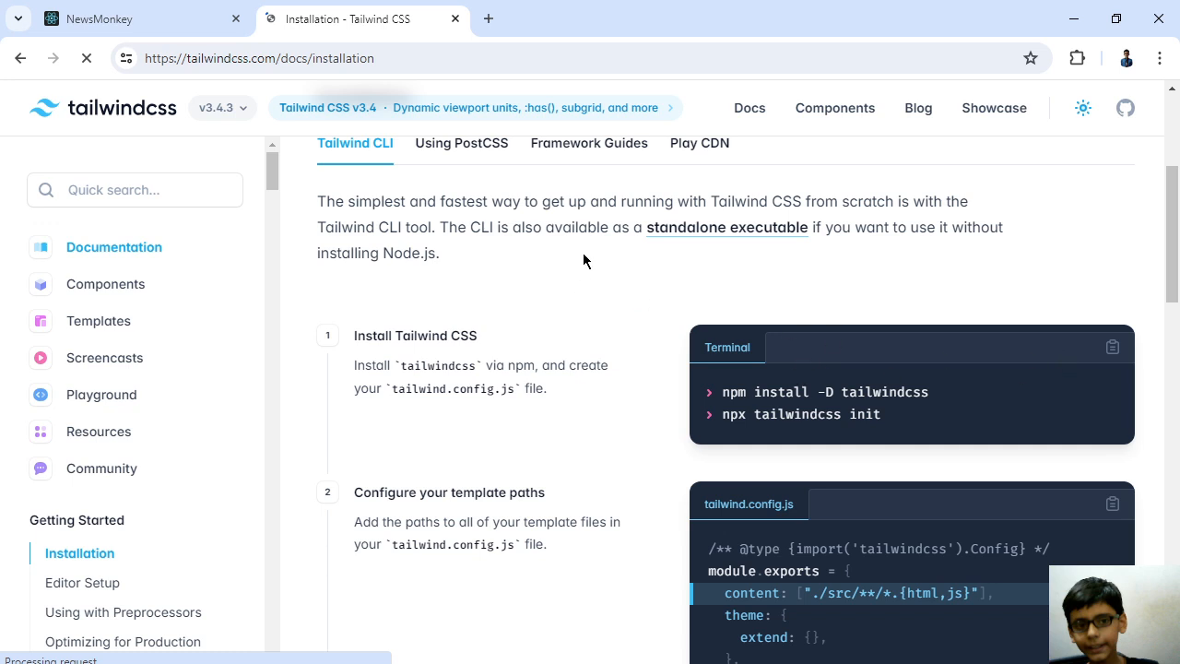
mouse_move(519, 141)
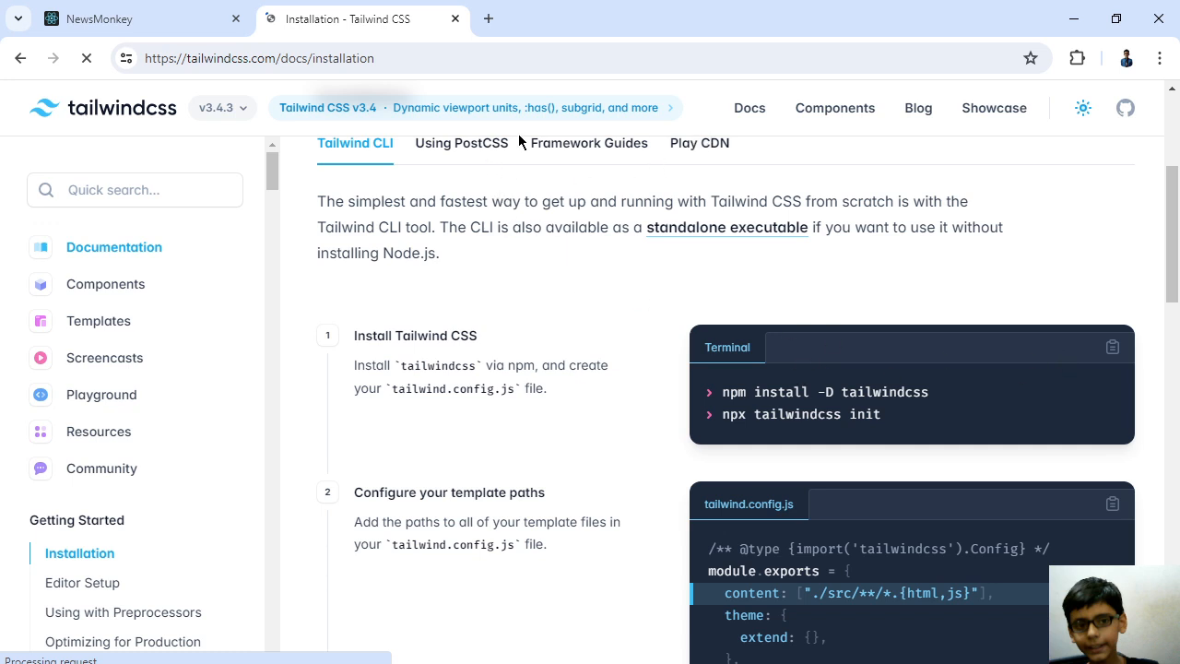
- Open Framework Guides and scroll to the Create React App guide
scroll(up, 3)
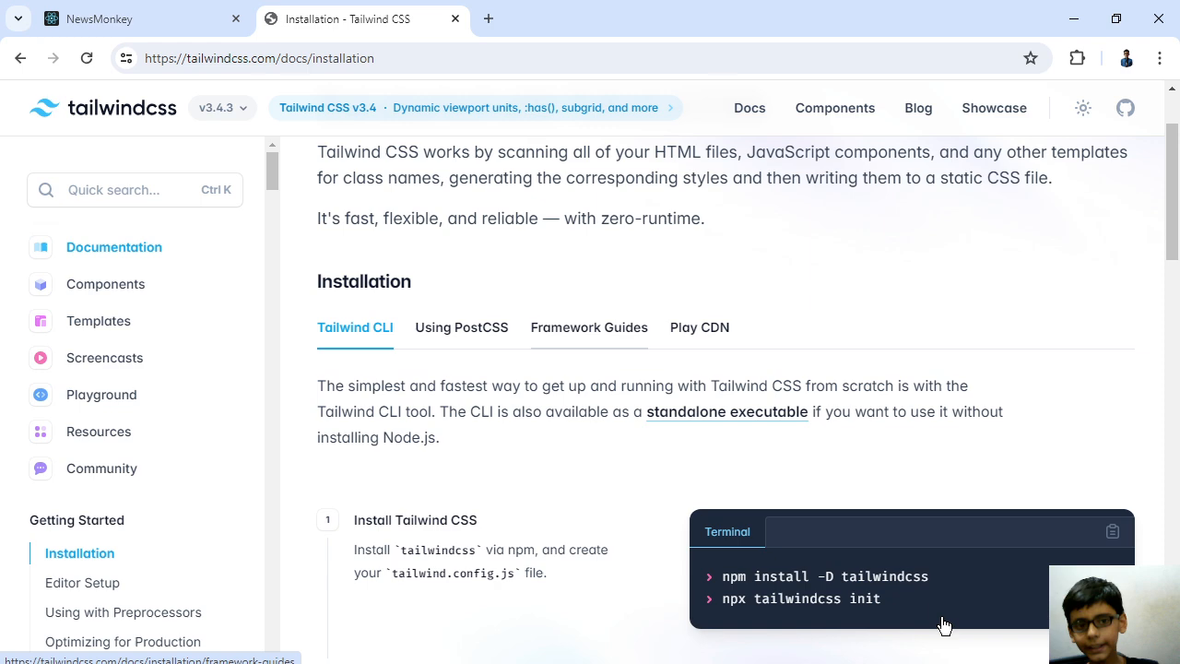
click(589, 327)
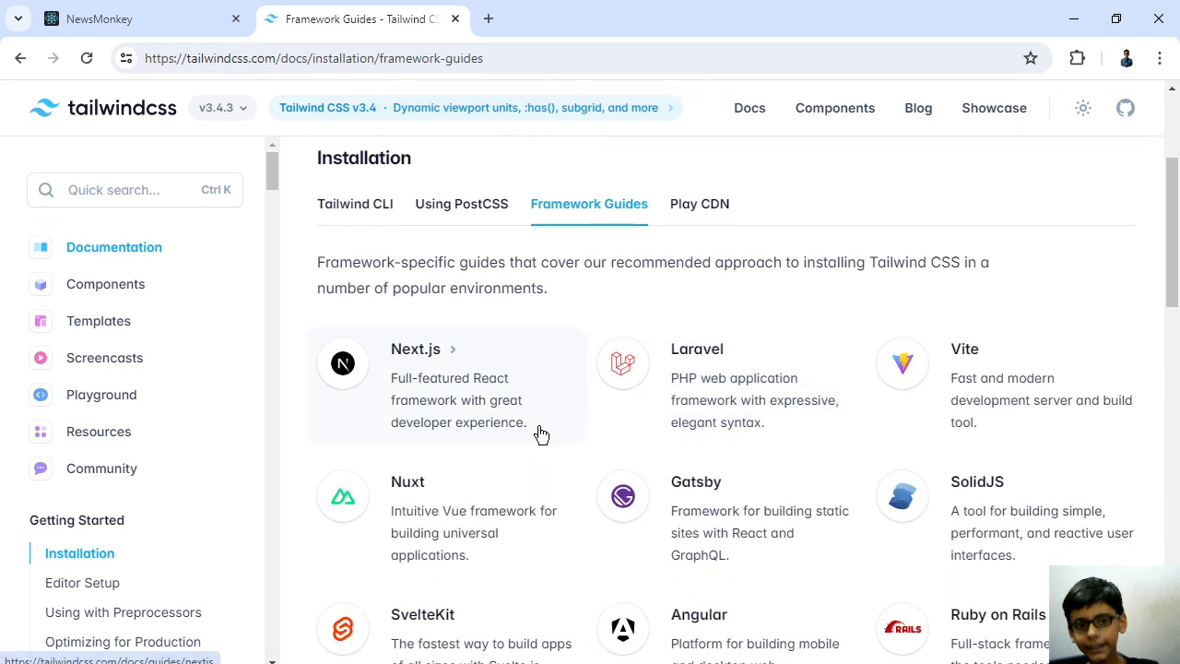
scroll(down, 3)
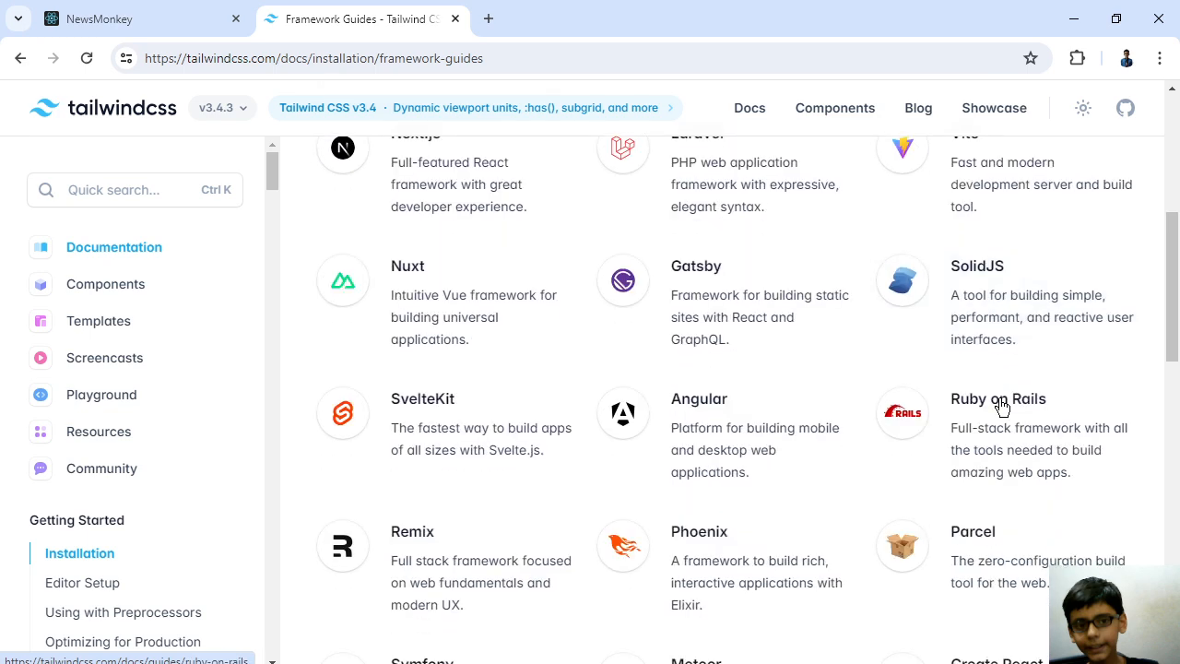
scroll(down, 3)
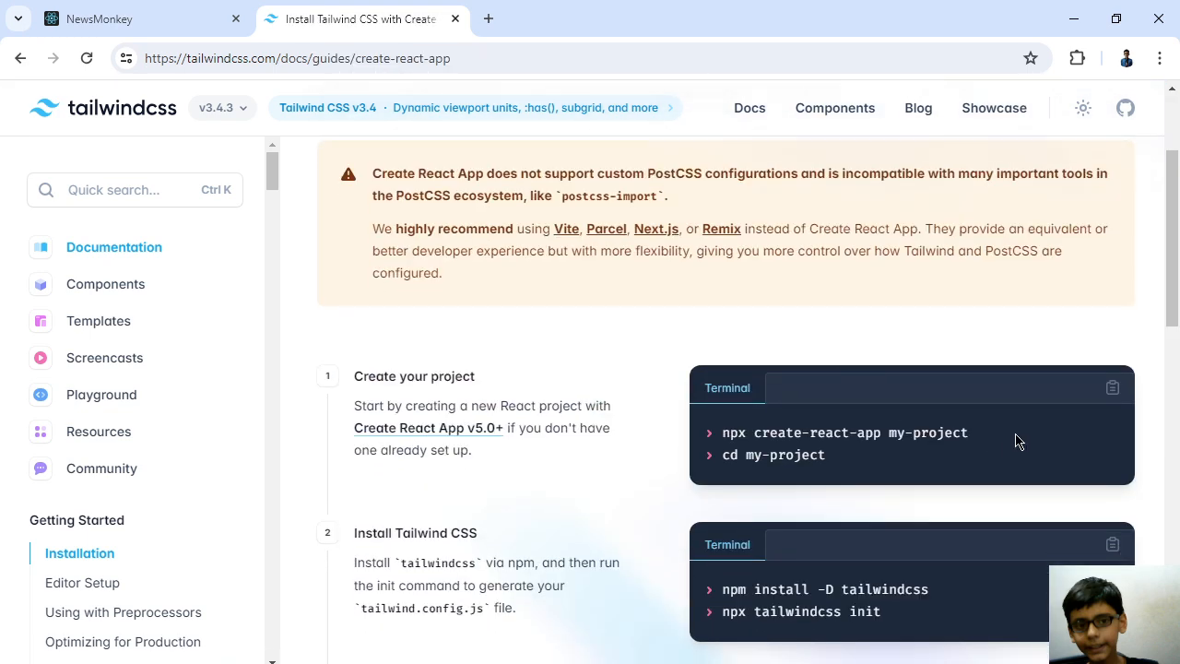
scroll(down, 3)
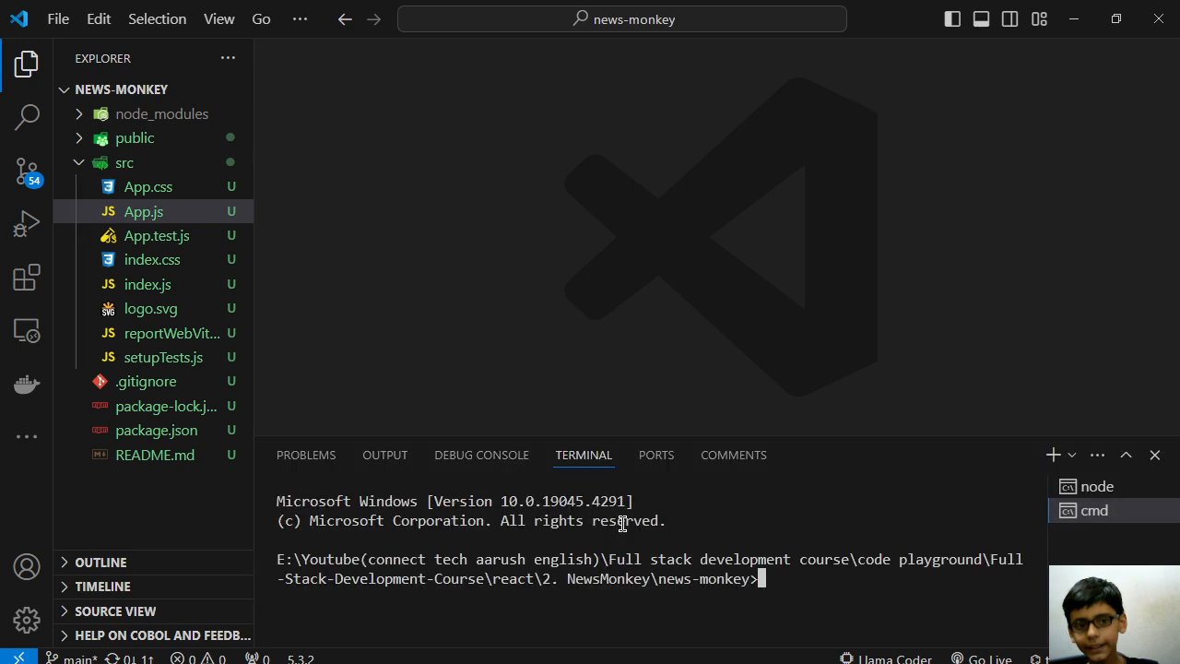
- Run 'pnpm add tailwindcss' in the news-monkey terminal
text(pn)
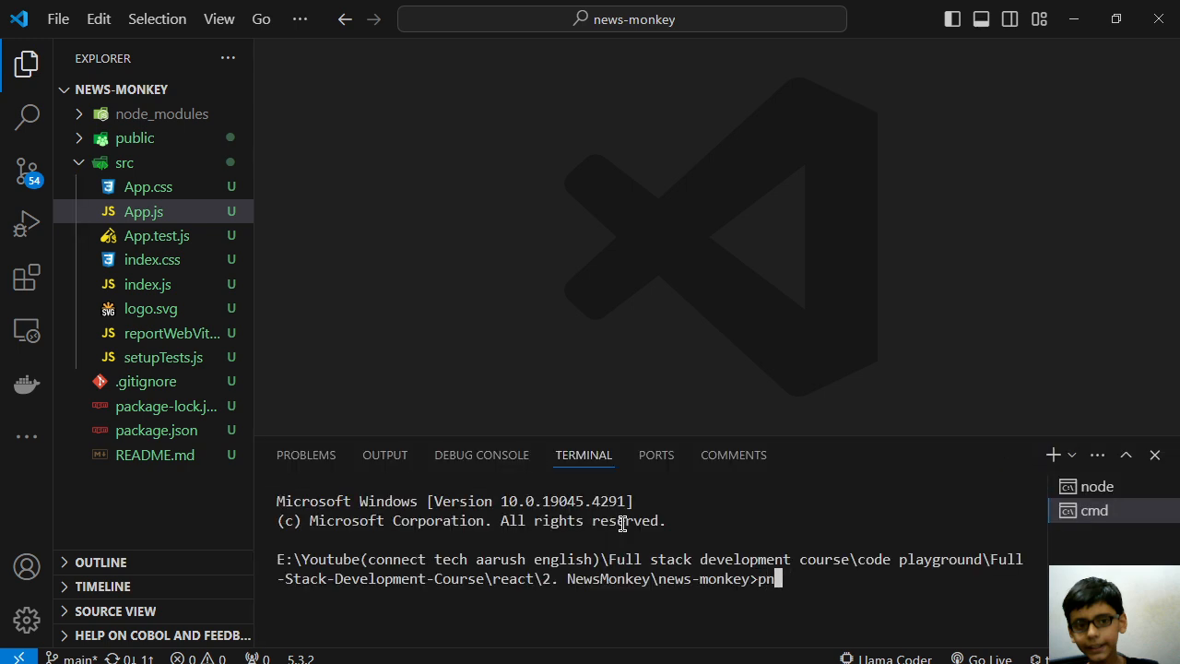
text(pm add)
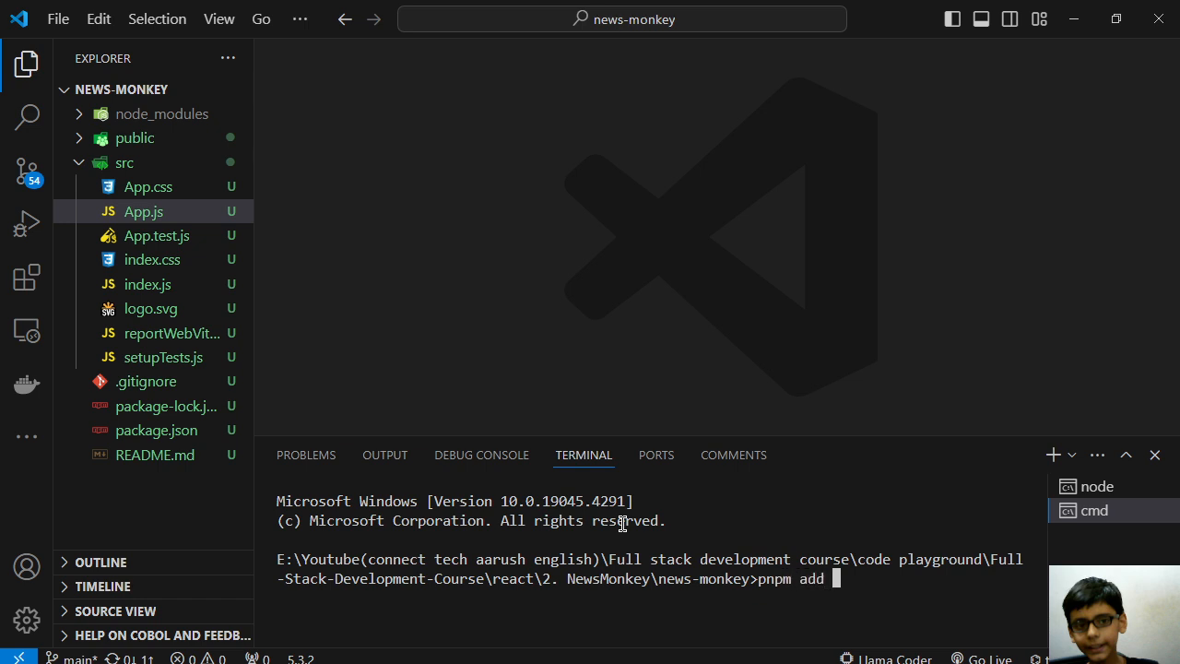
text(tailwind)
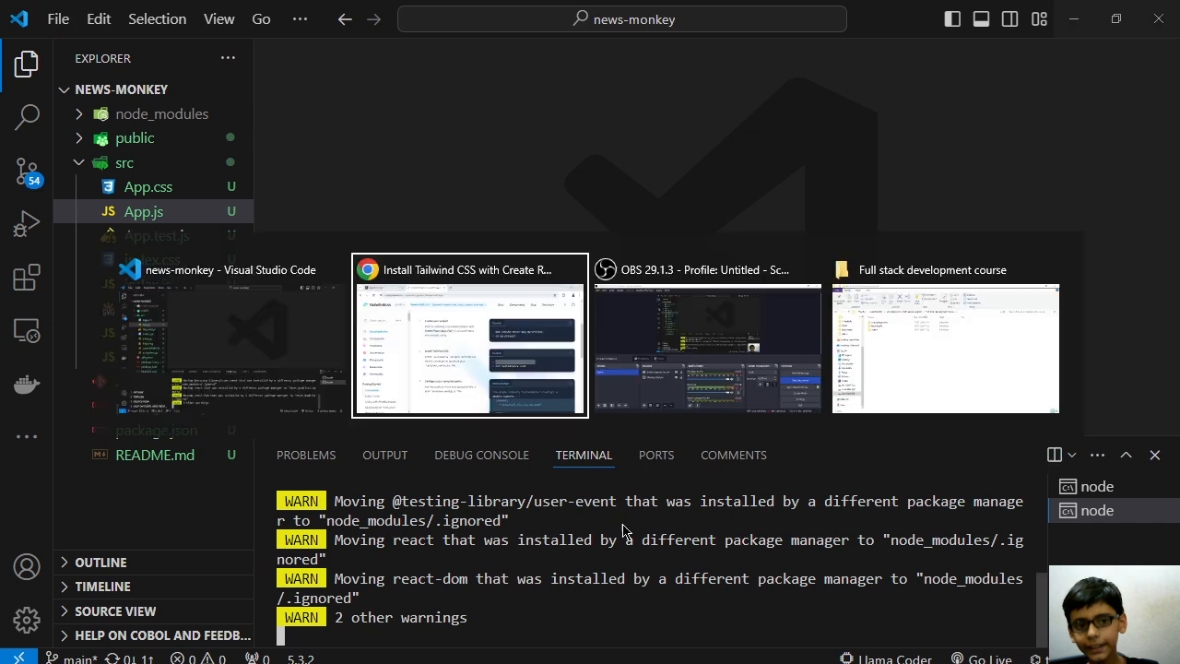
click(467, 334)
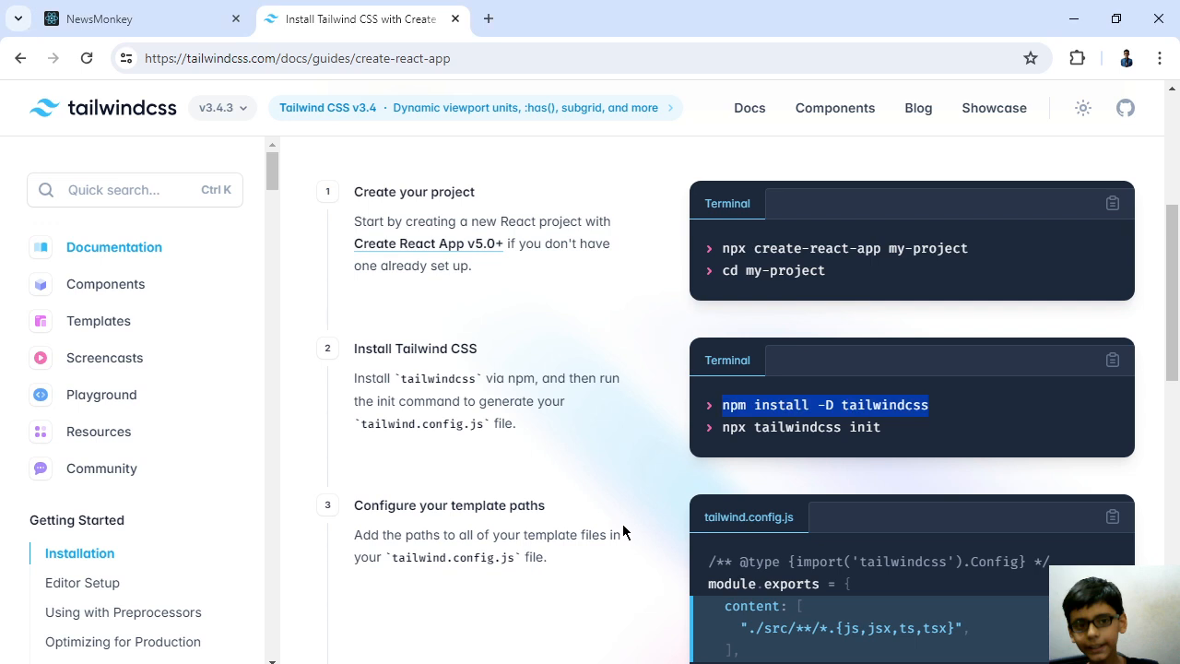
- Check the pnpm install, then find the guide's step 2 'npx tailwindcss init' command
click(138, 19)
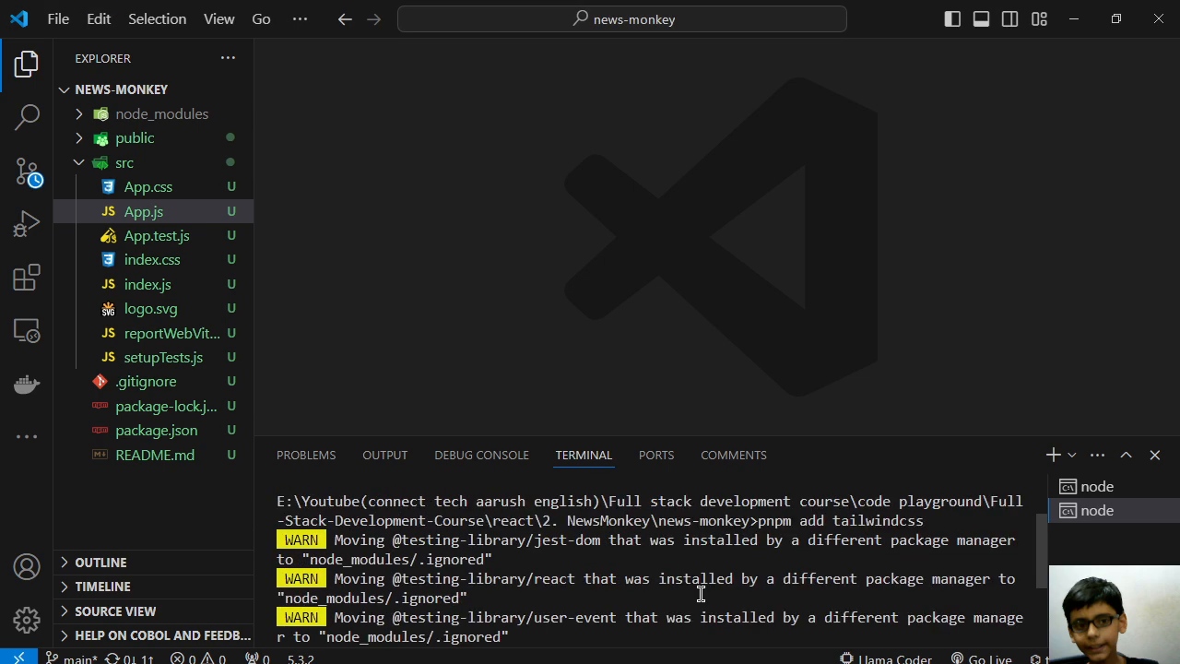
click(359, 19)
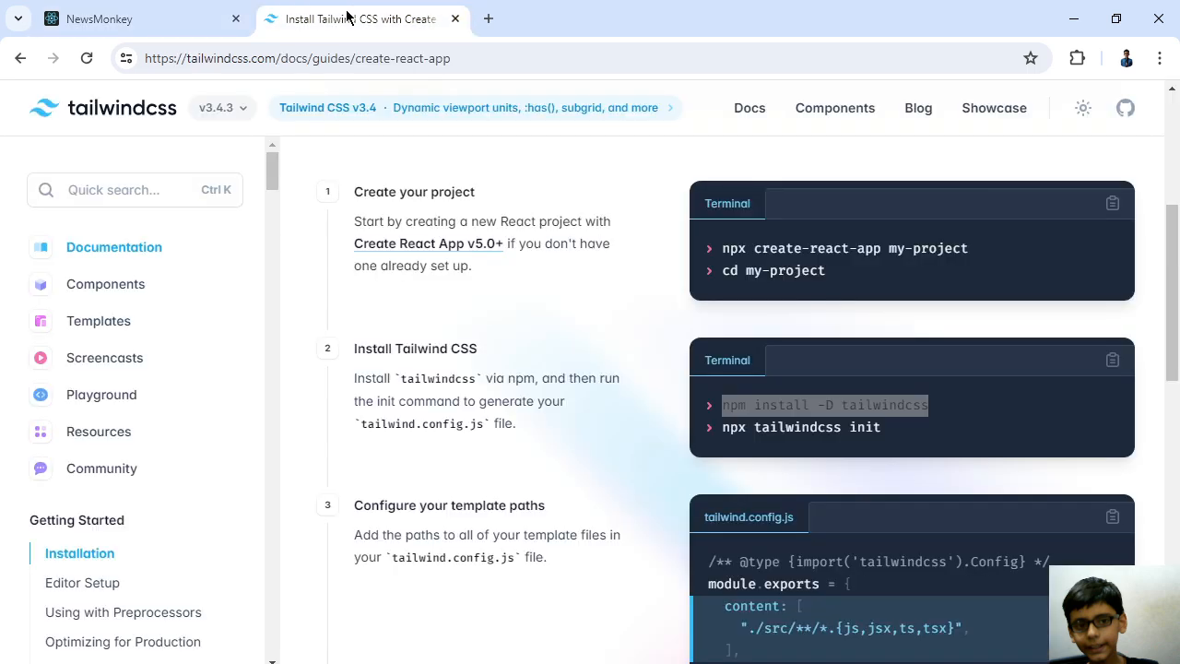
scroll(down, 3)
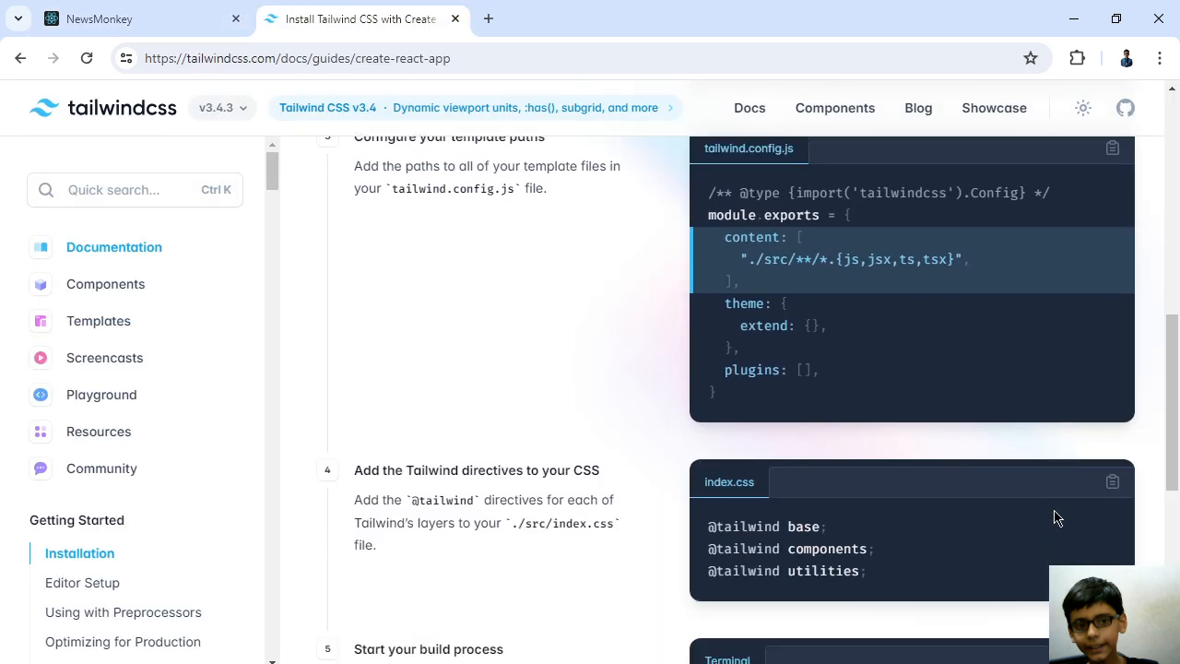
scroll(up, 3)
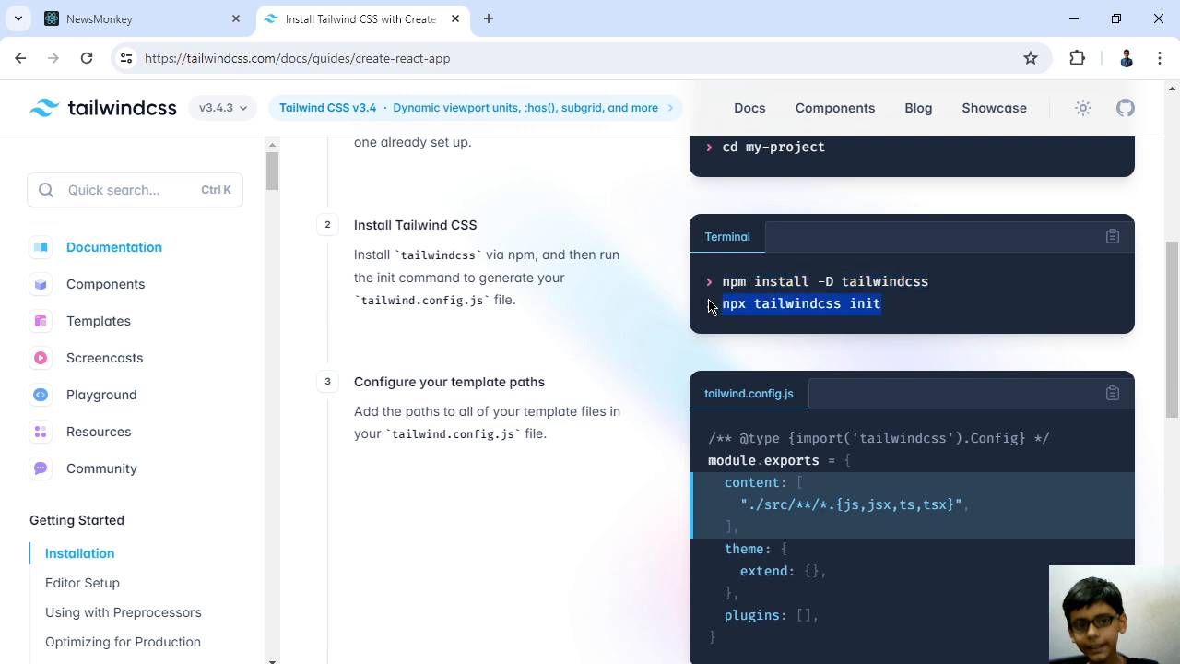
mouse_move(712, 307)
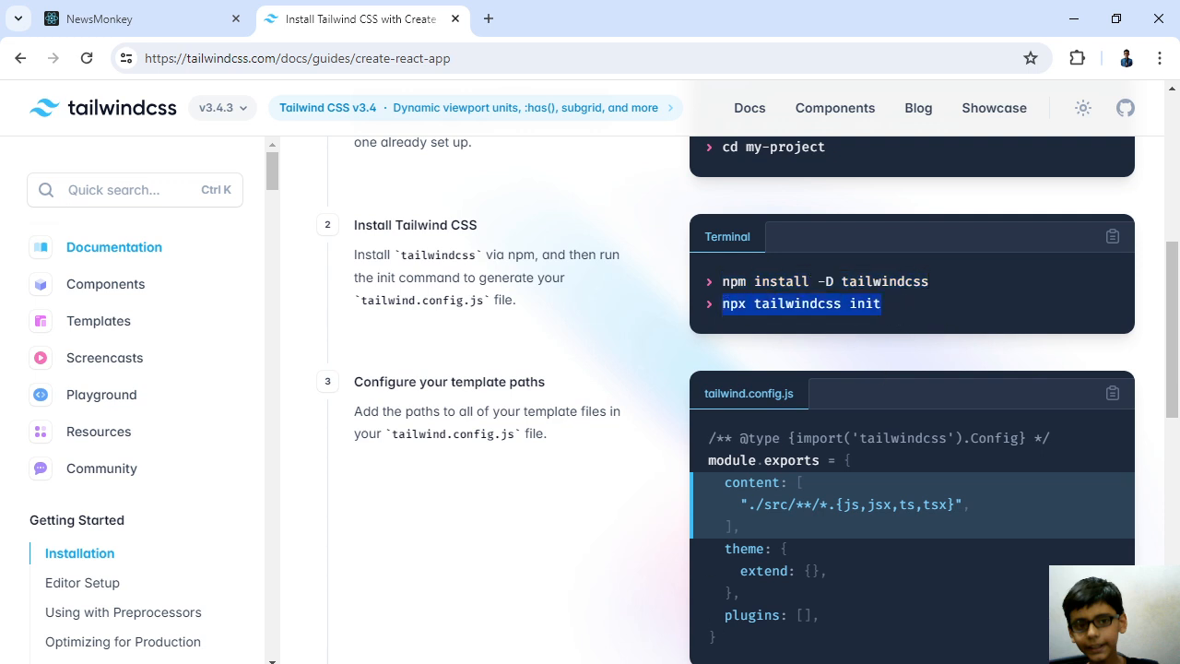
mouse_move(754, 357)
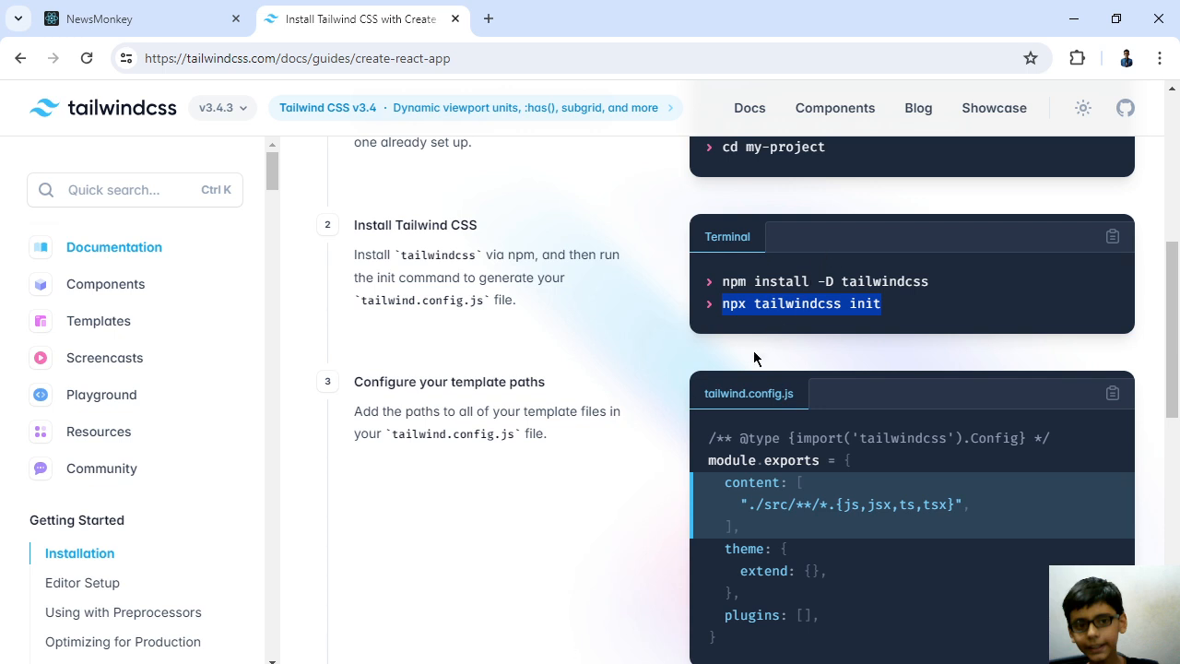
mouse_move(722, 300)
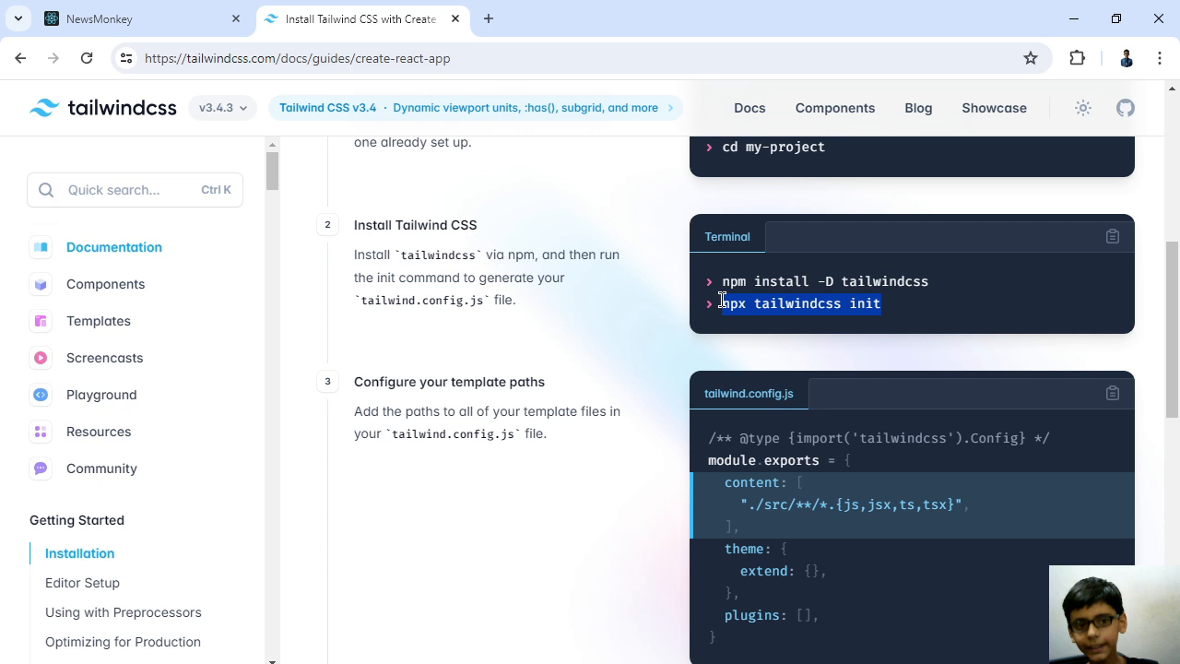
mouse_move(1014, 470)
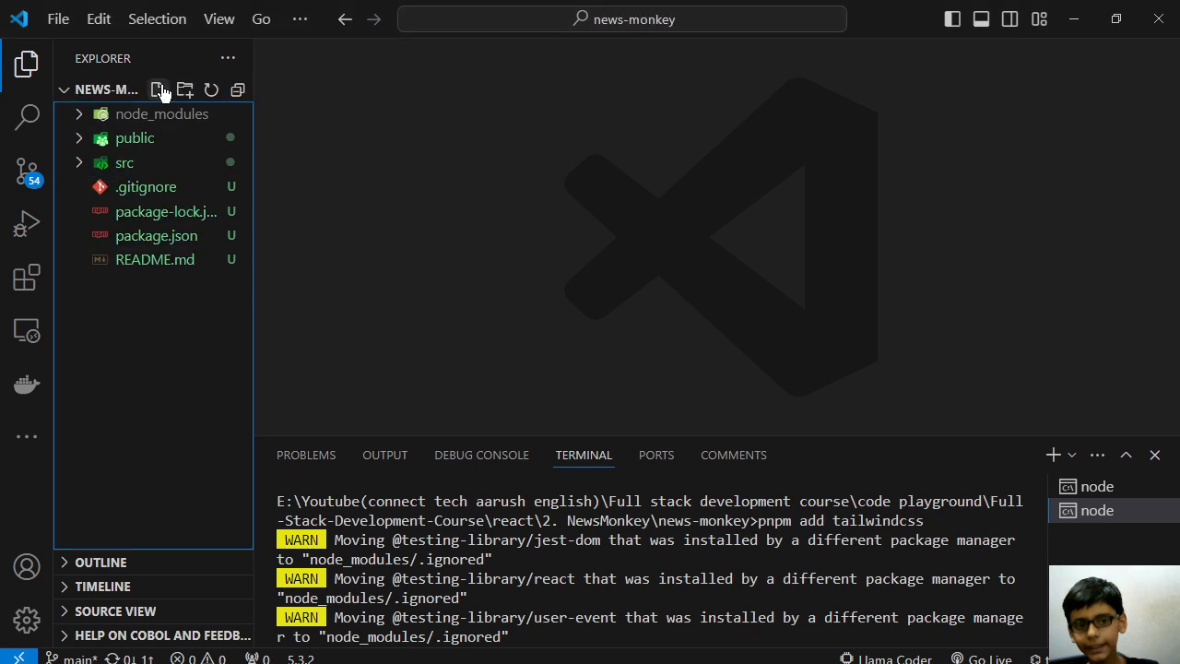
click(158, 89)
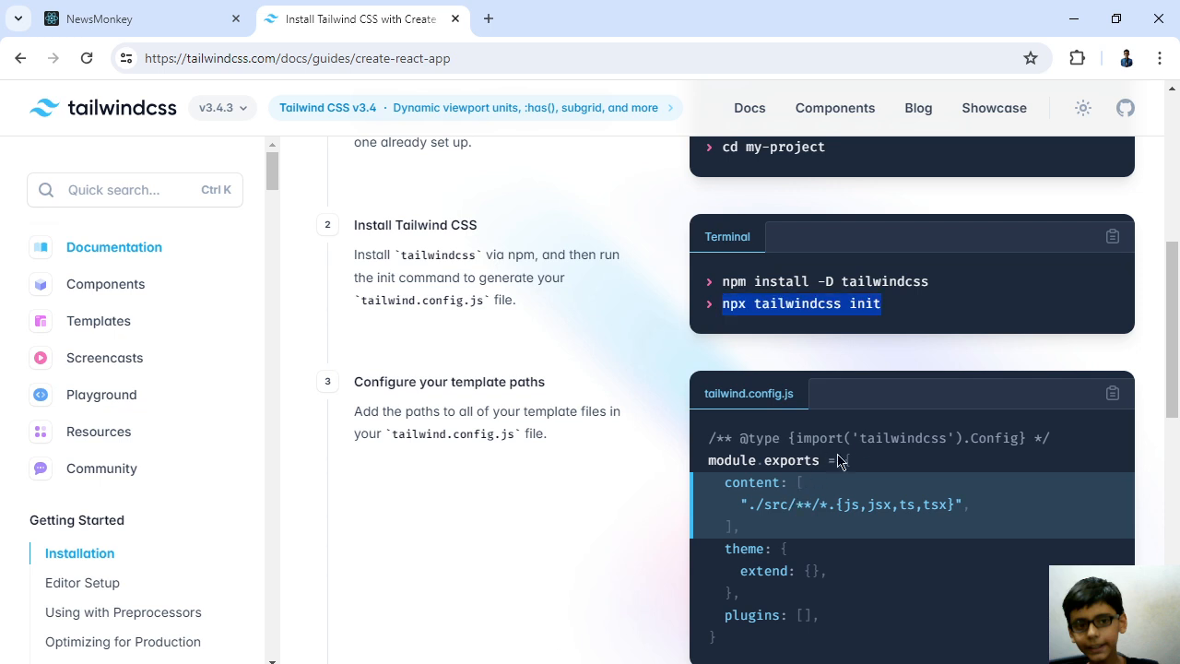
mouse_move(841, 462)
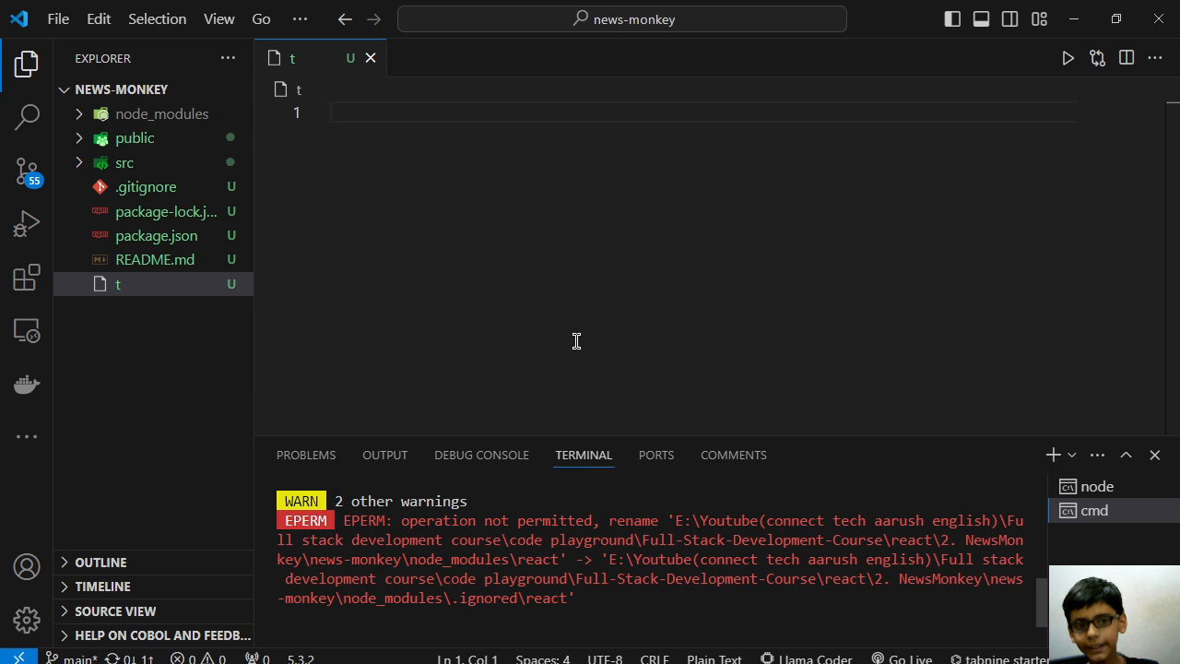
text(npm install -D tailwindcss)
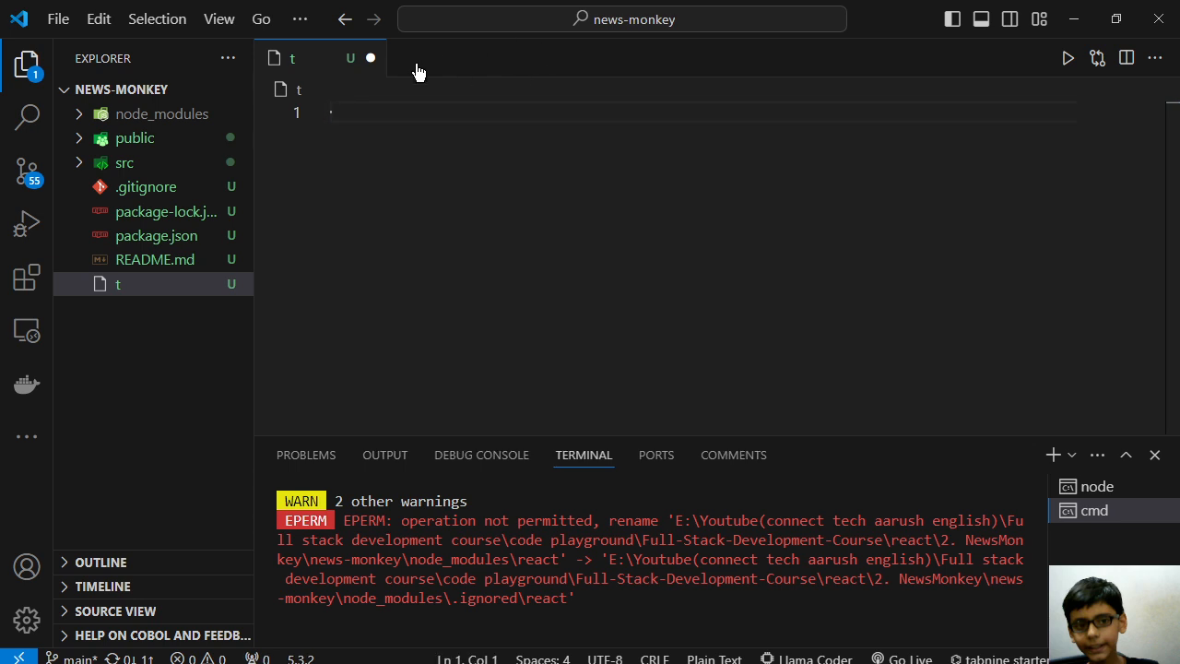
right_click(117, 283)
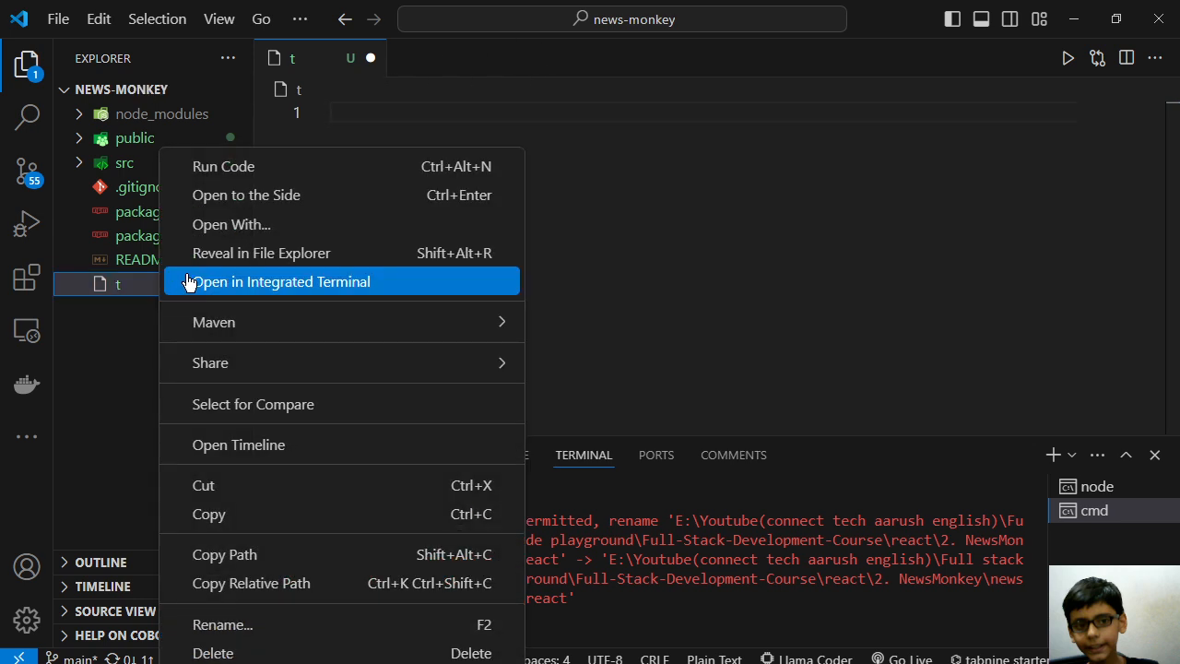
click(213, 653)
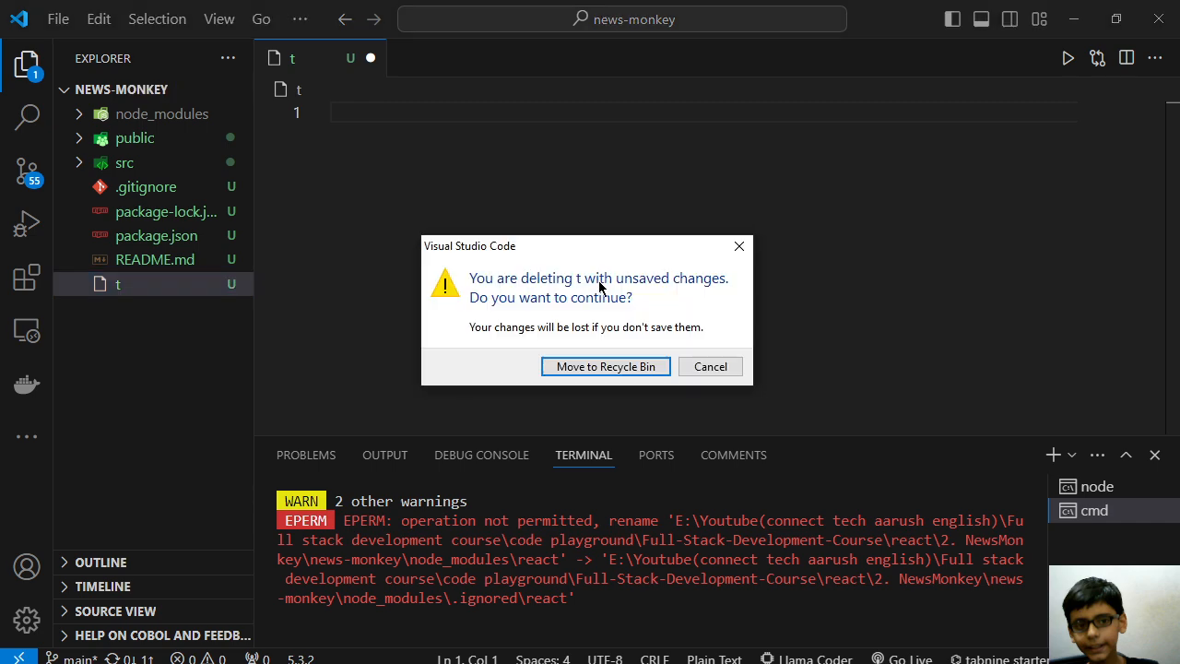
click(606, 366)
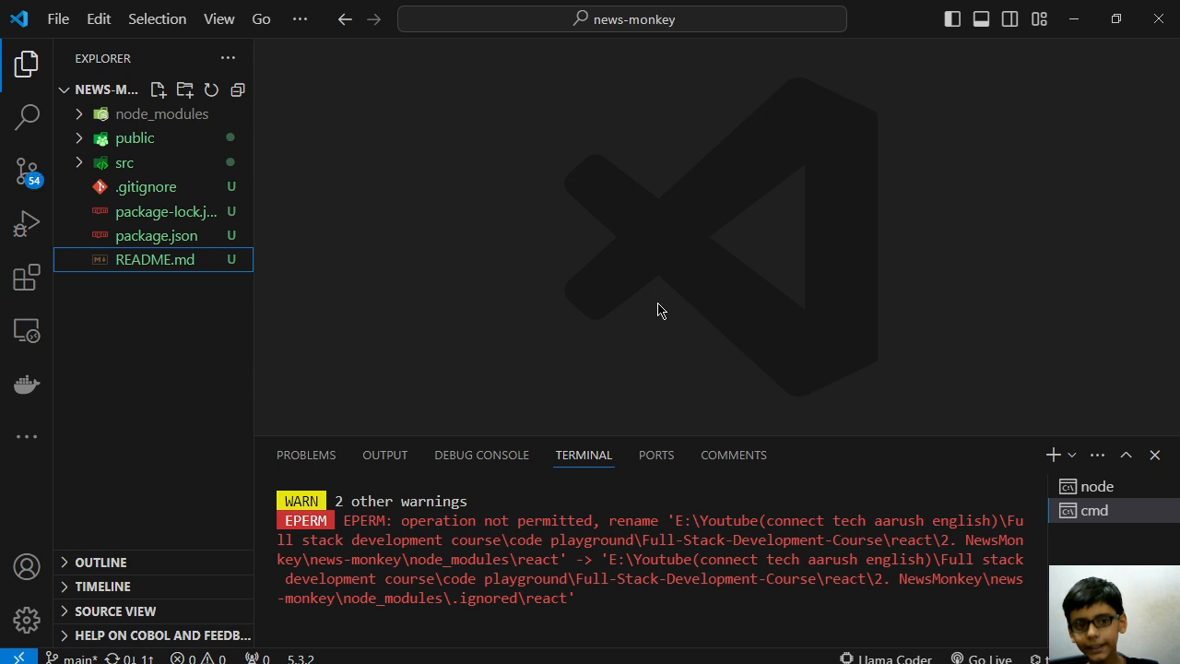
mouse_move(1137, 477)
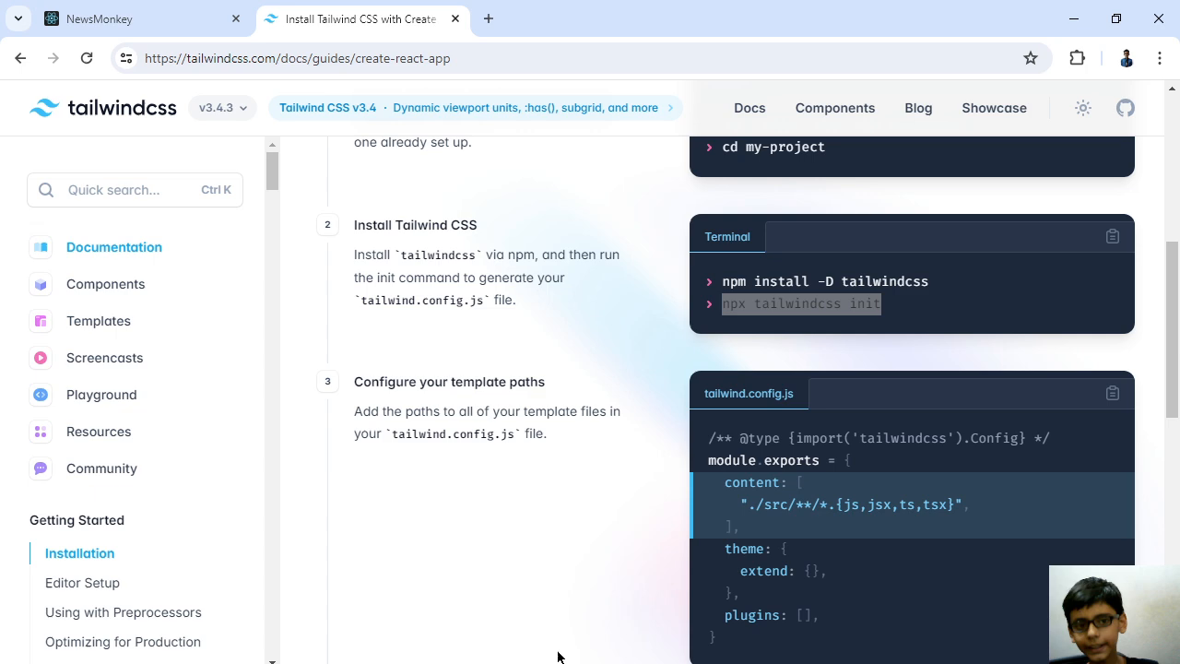
- Scroll the Create React App guide to steps 5 and 6: npm run start and sample App.js
scroll(down, 3)
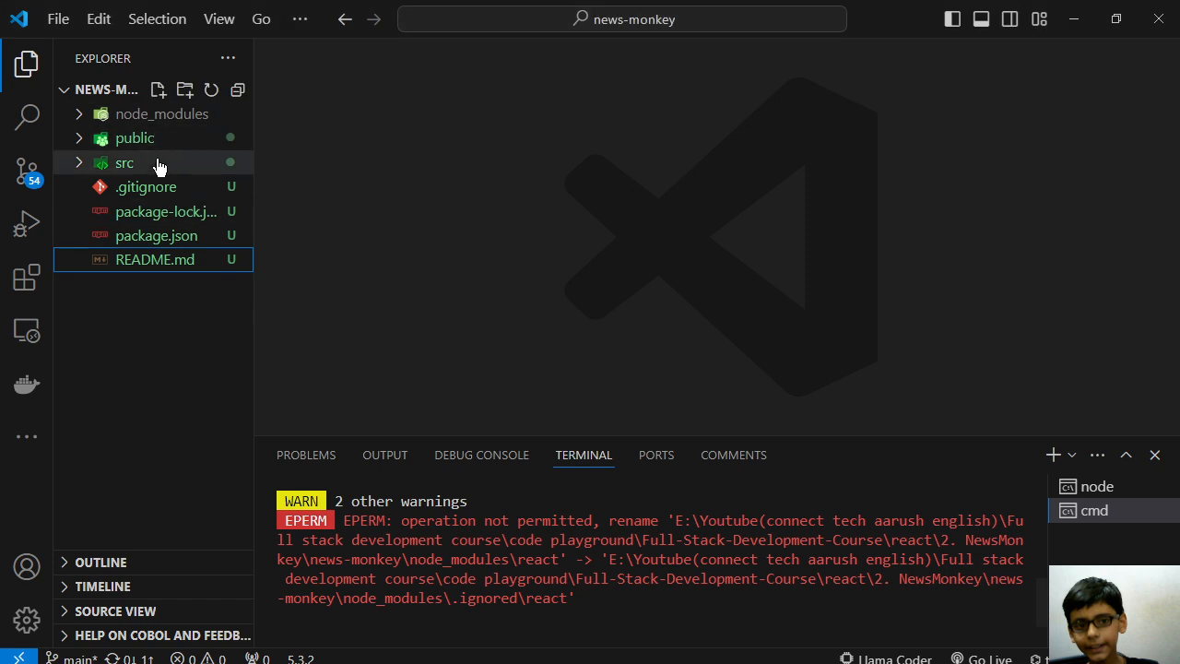
click(124, 163)
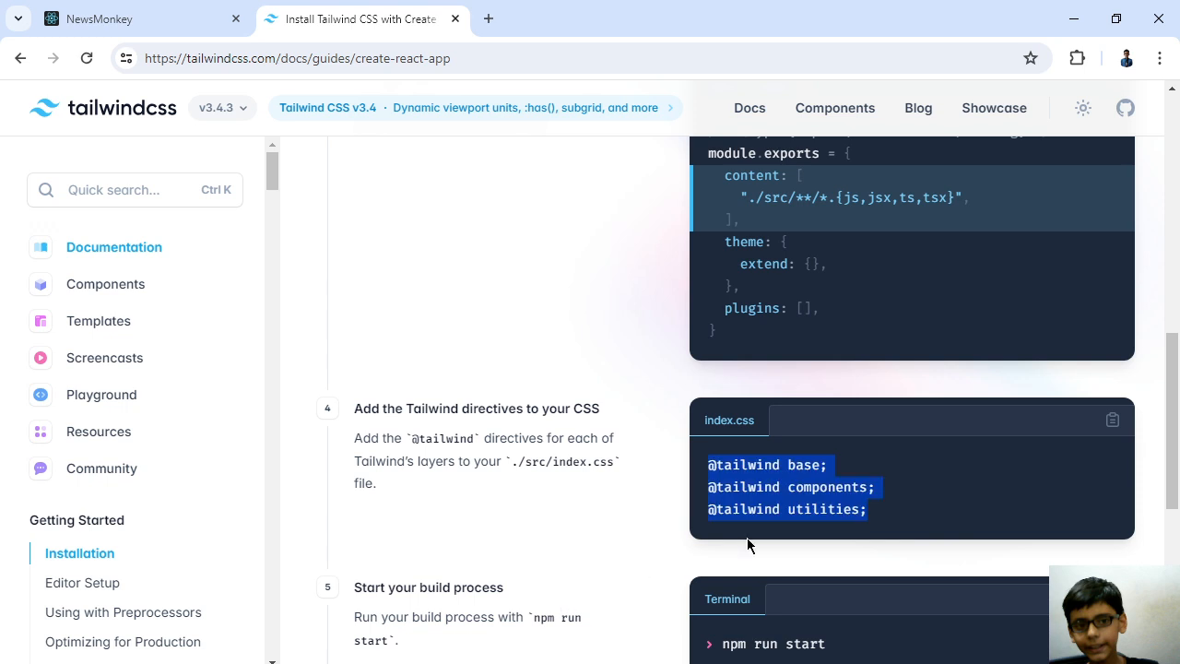
scroll(down, 3)
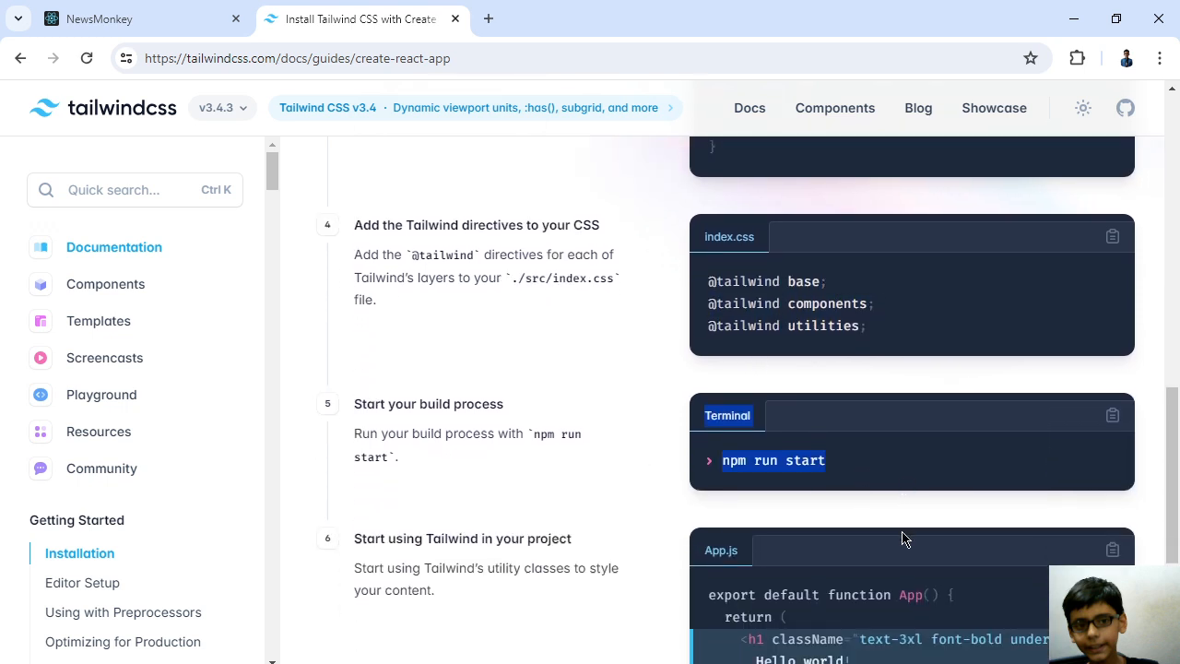
scroll(down, 3)
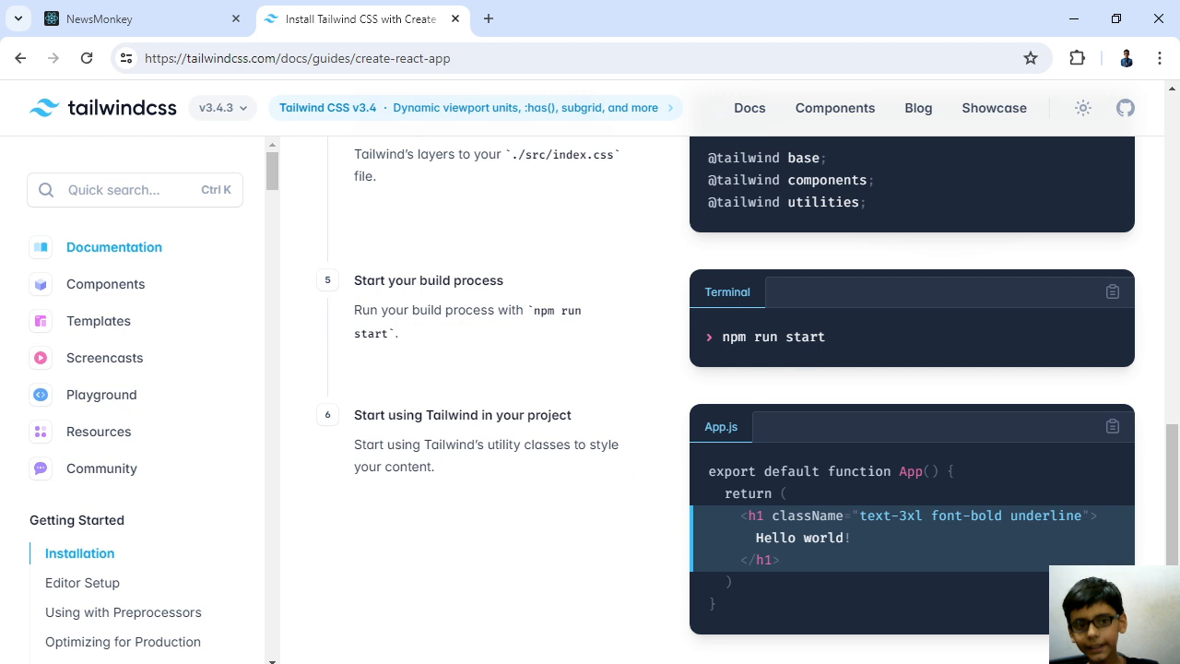
drag(354, 443, 434, 466)
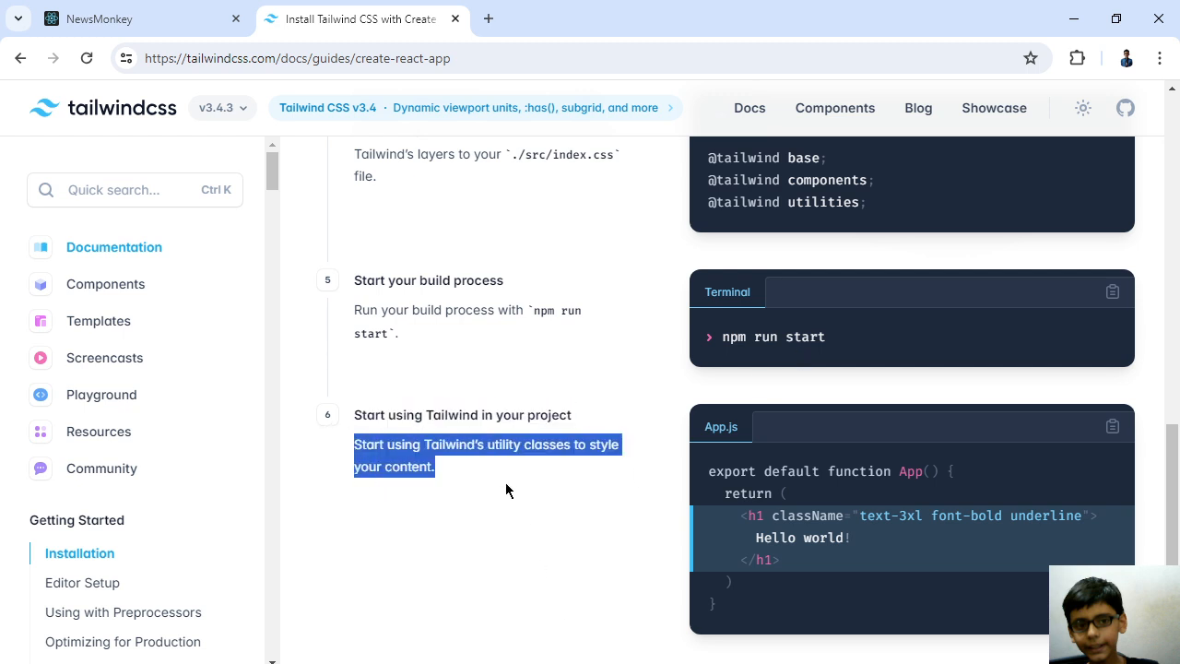
key(ctrl+a)
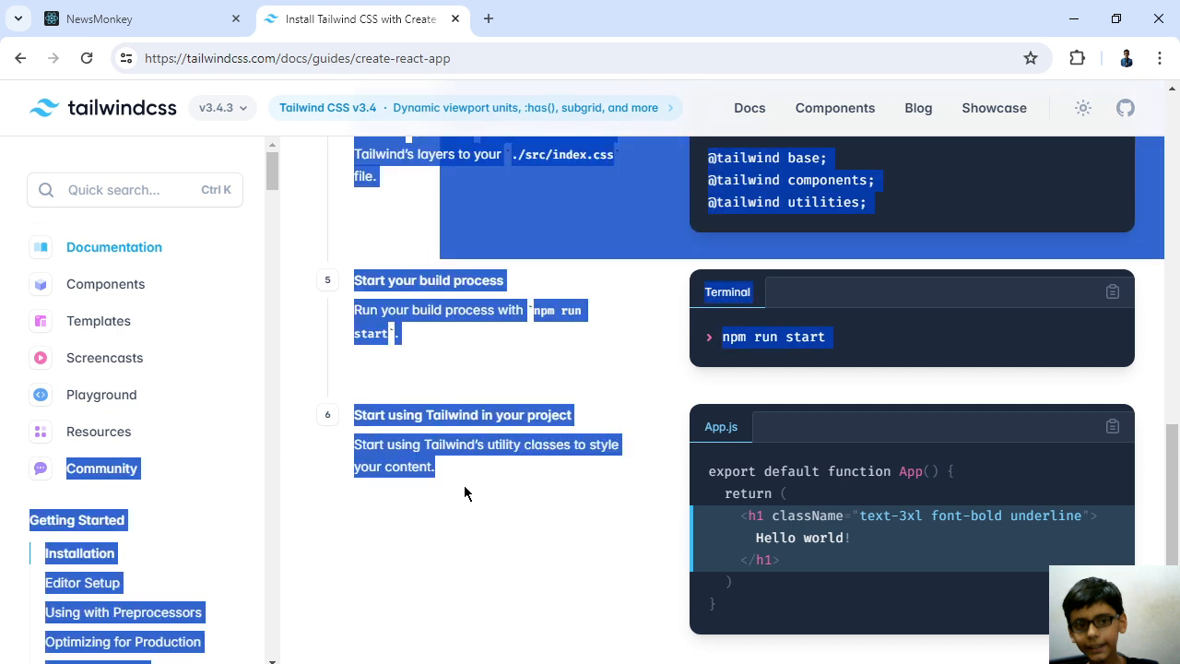
click(489, 521)
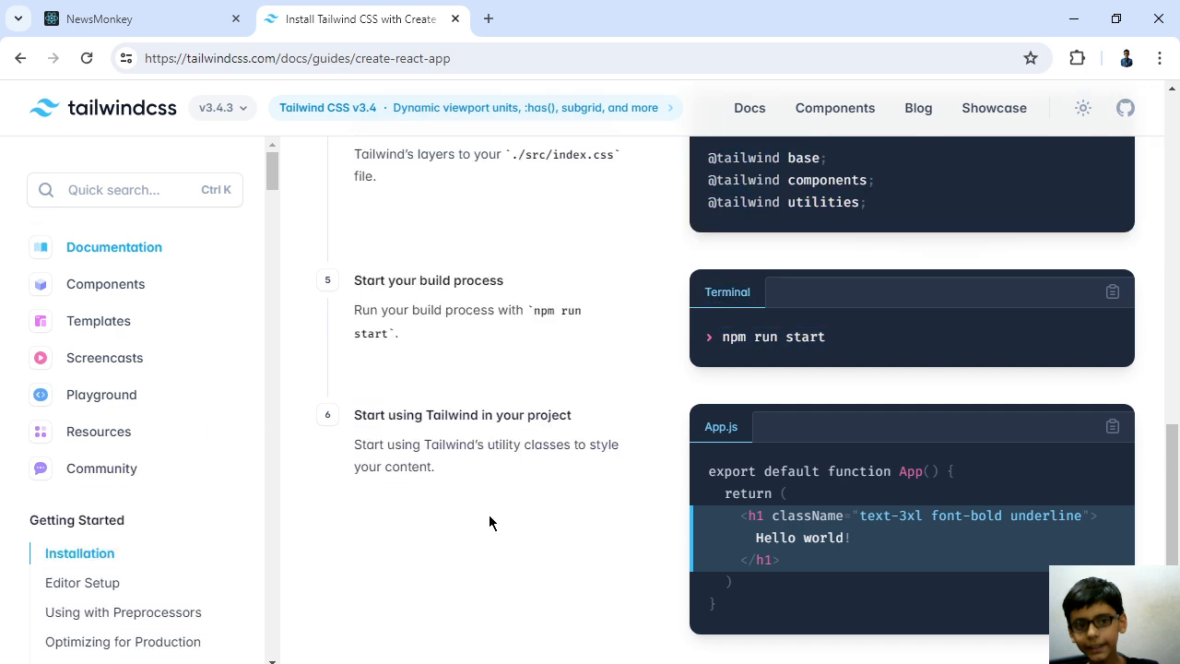
mouse_move(630, 493)
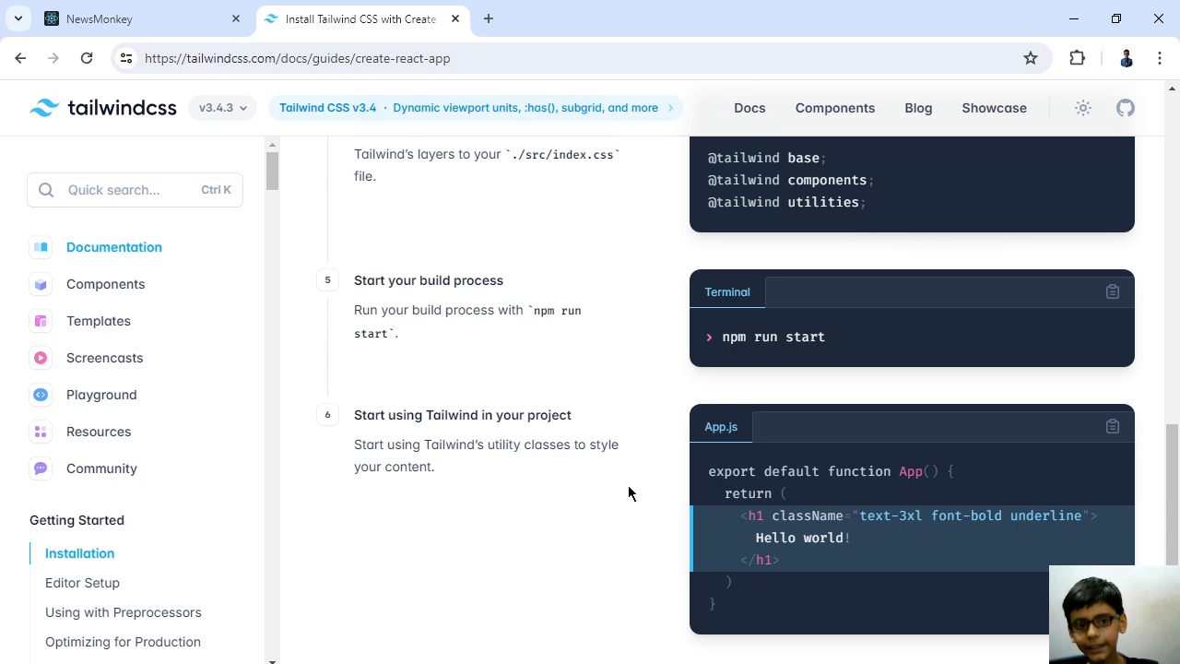